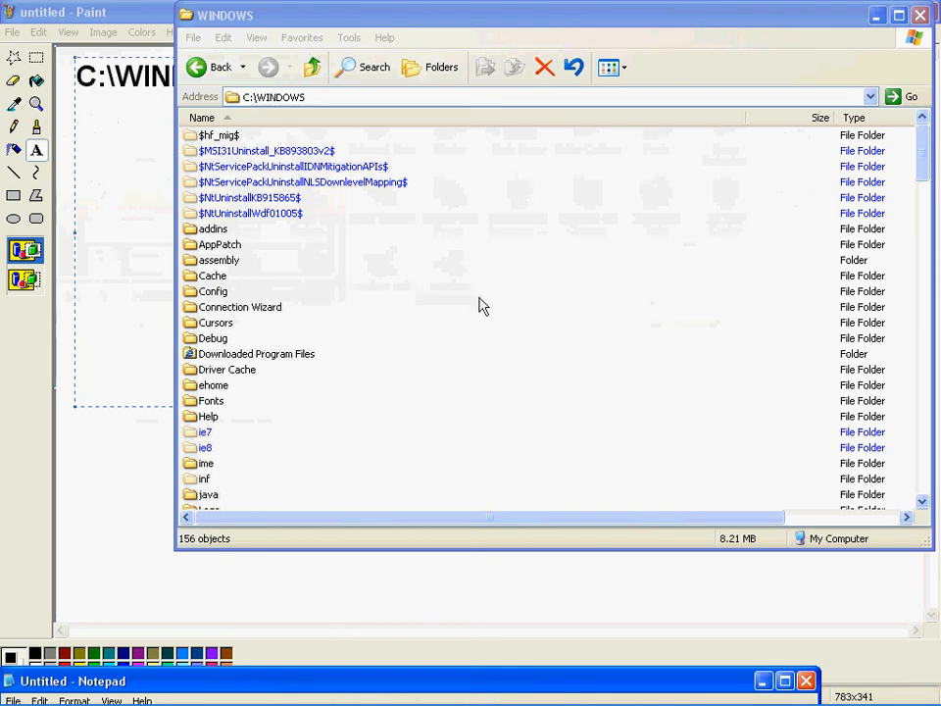
mouse_move(495, 312)
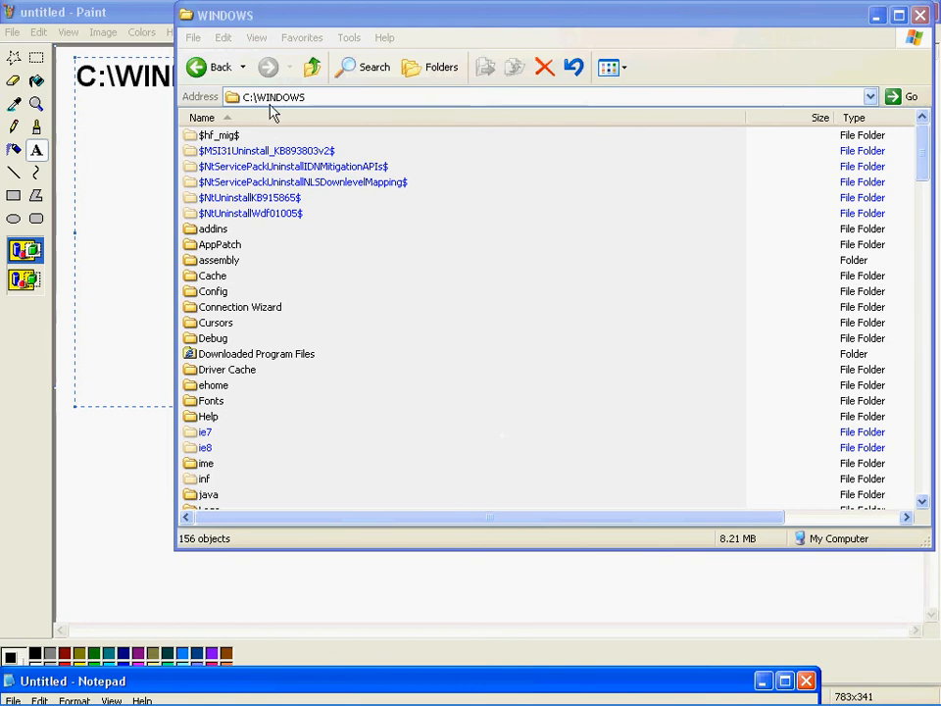
mouse_move(872, 186)
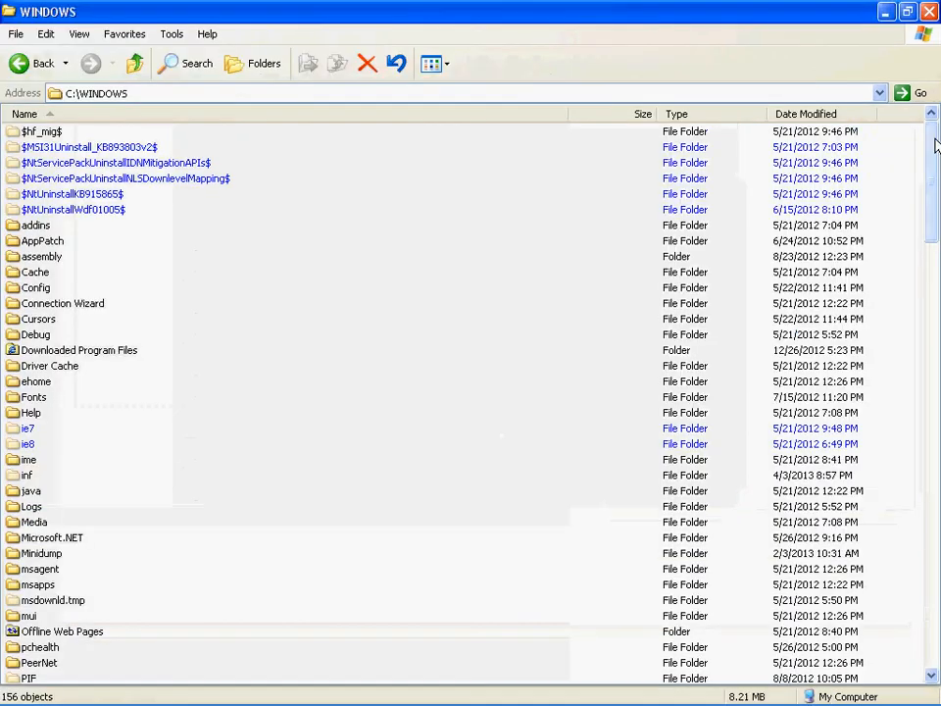
Step: Drill down from WINDOWS through system32 and Macromed into the Flash folder
scroll("down", 3)
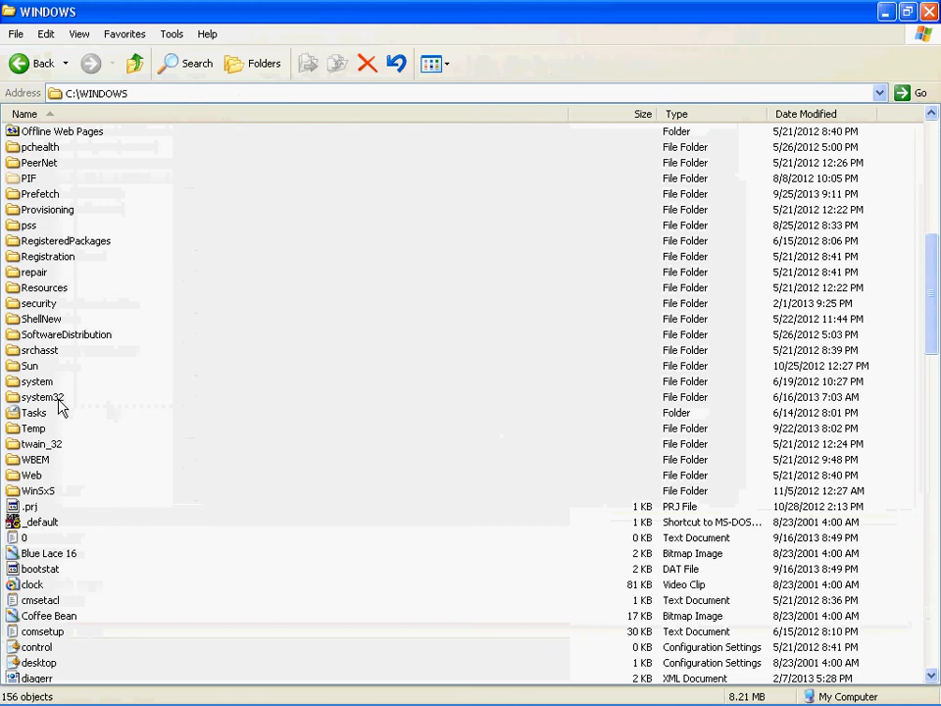
double_click(41, 397)
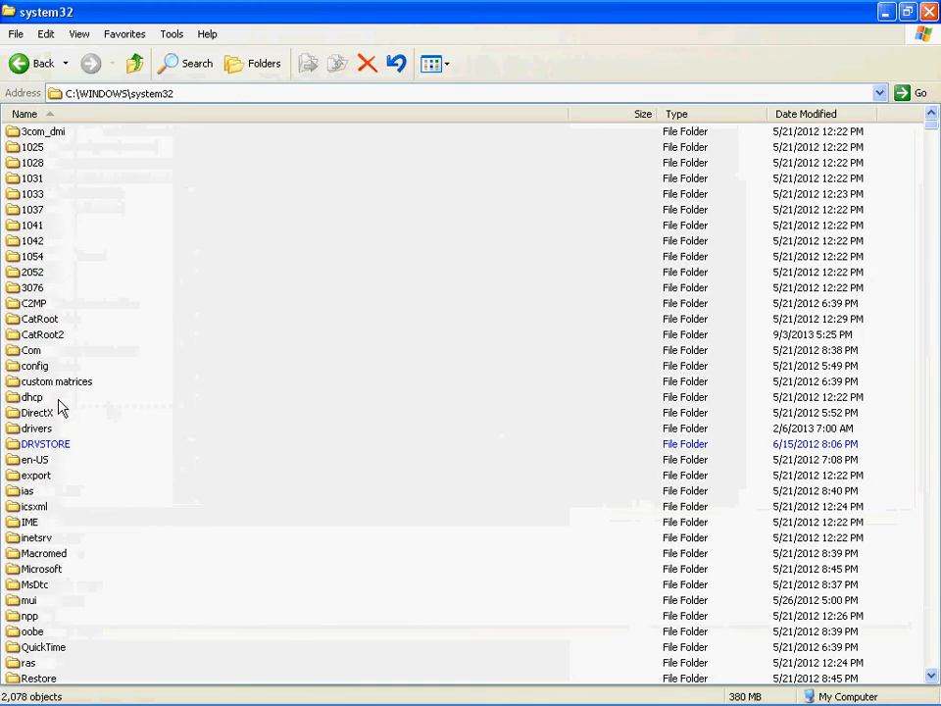
scroll("down", 3)
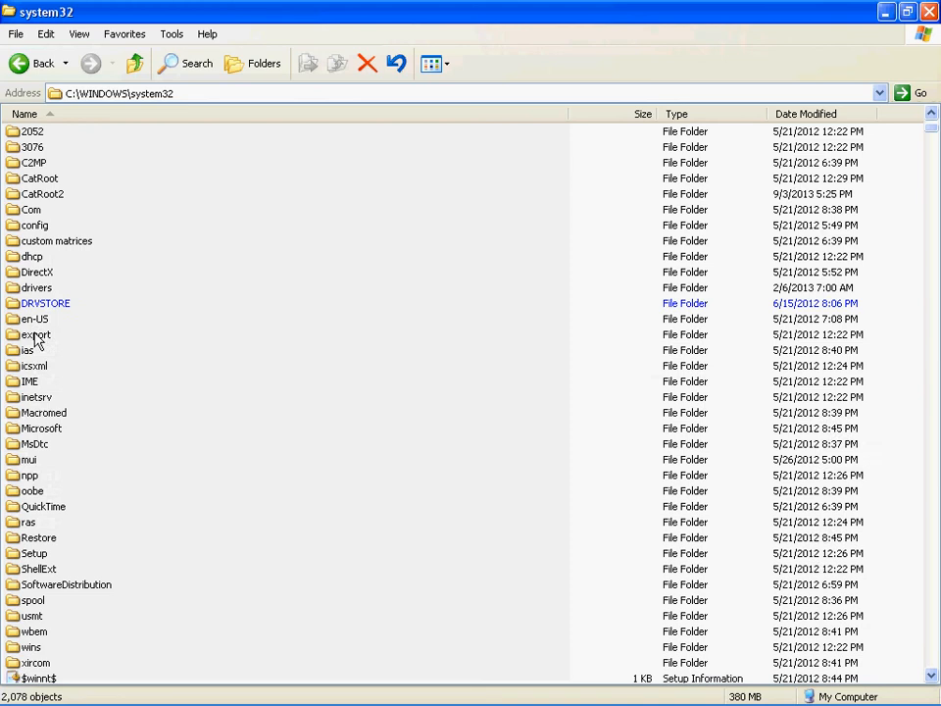
scroll("down", 3)
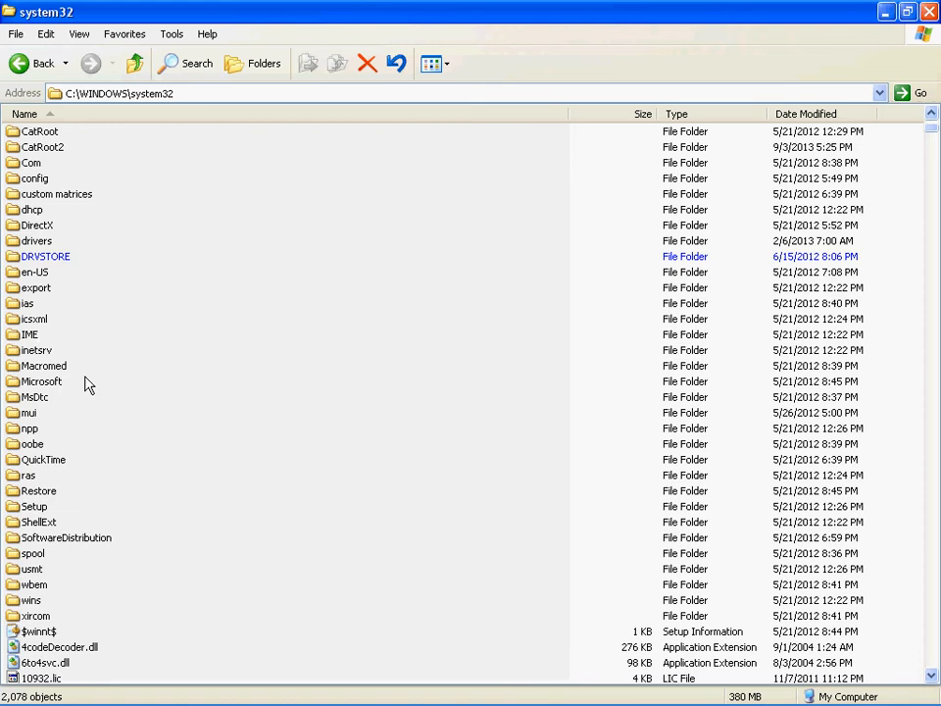
double_click(43, 365)
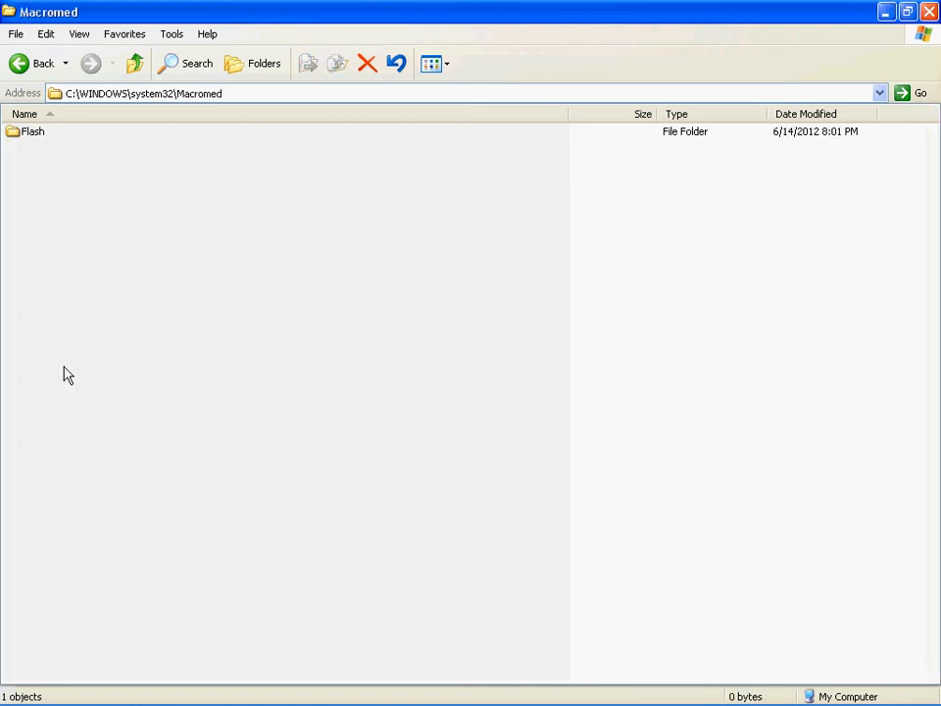
mouse_move(33, 139)
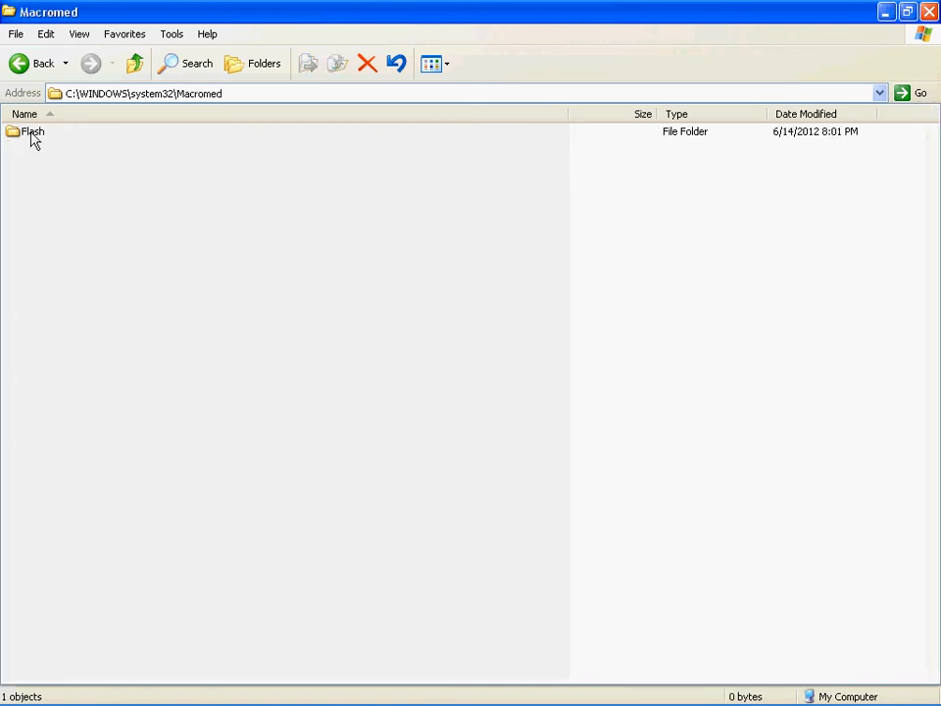
double_click(32, 131)
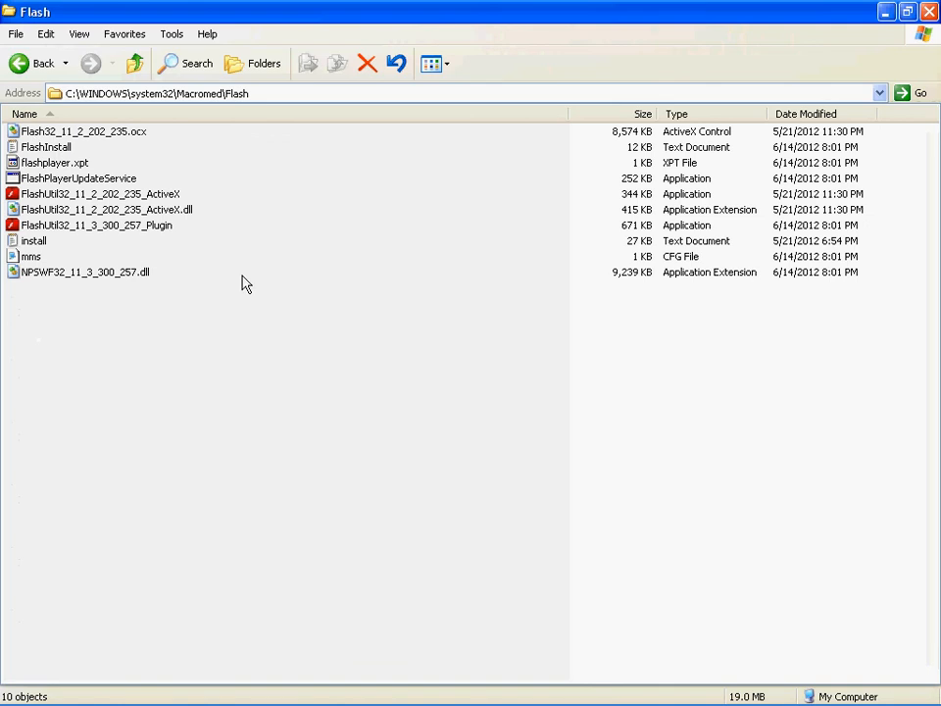
mouse_move(184, 209)
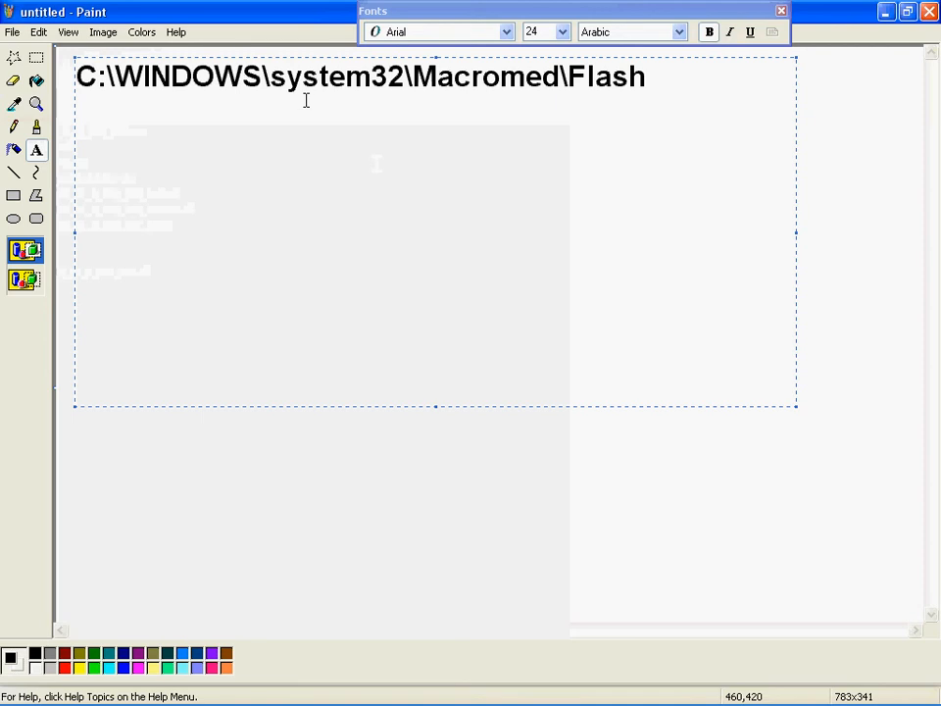
mouse_move(512, 93)
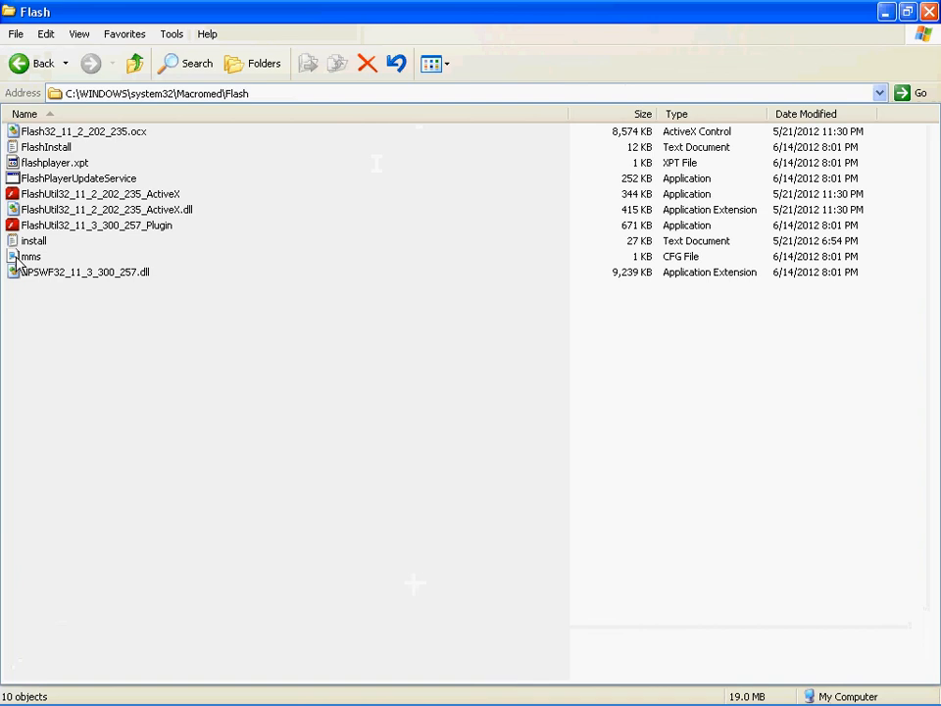
right_click(32, 256)
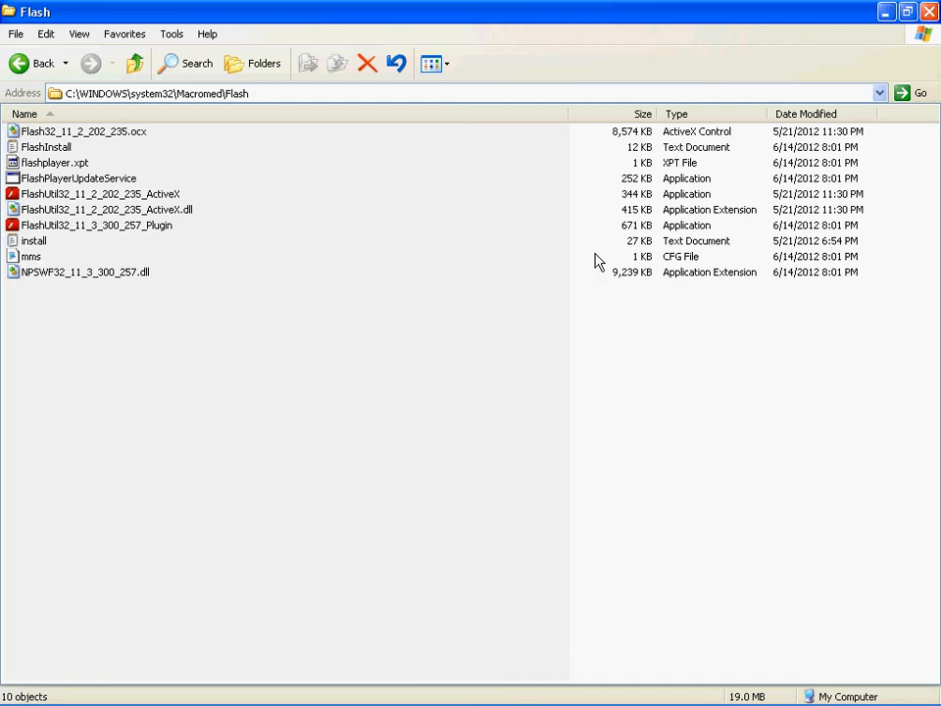
mouse_move(627, 531)
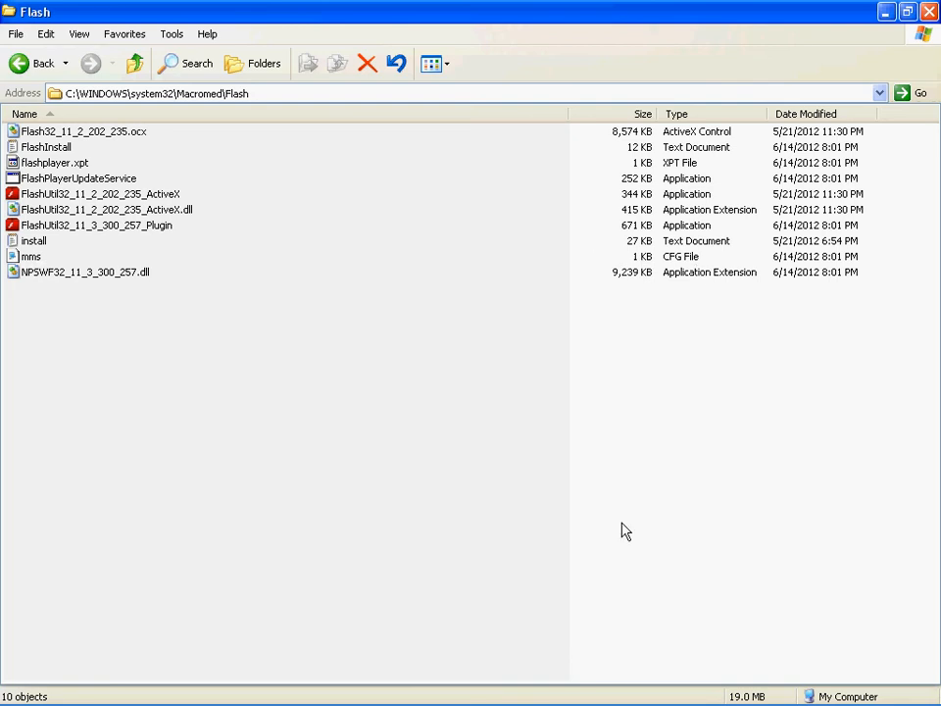
mouse_move(34, 256)
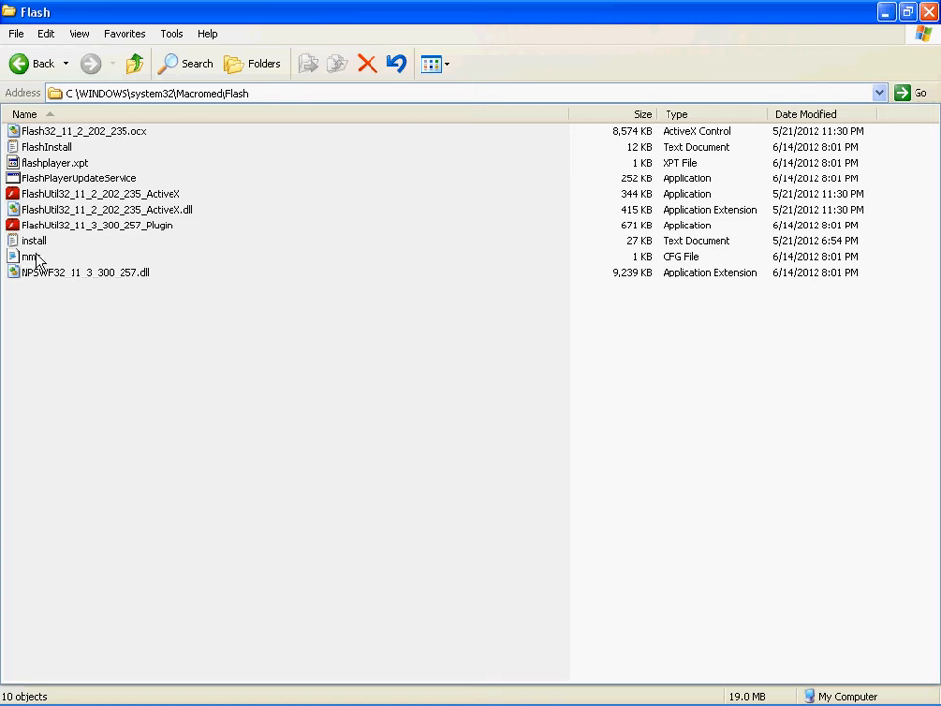
left_click(30, 256)
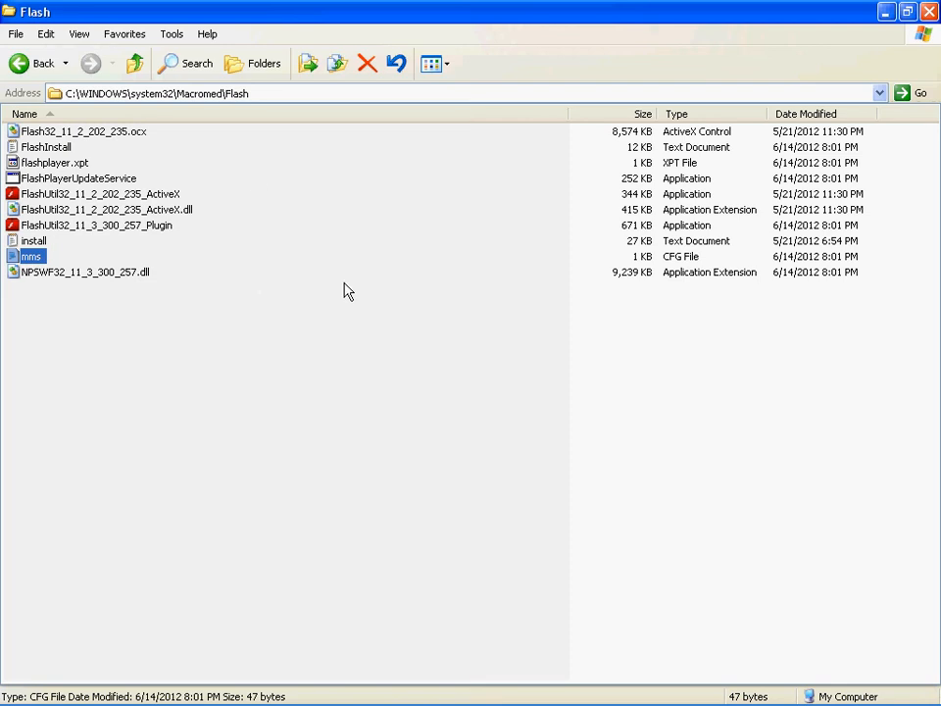
left_click(340, 287)
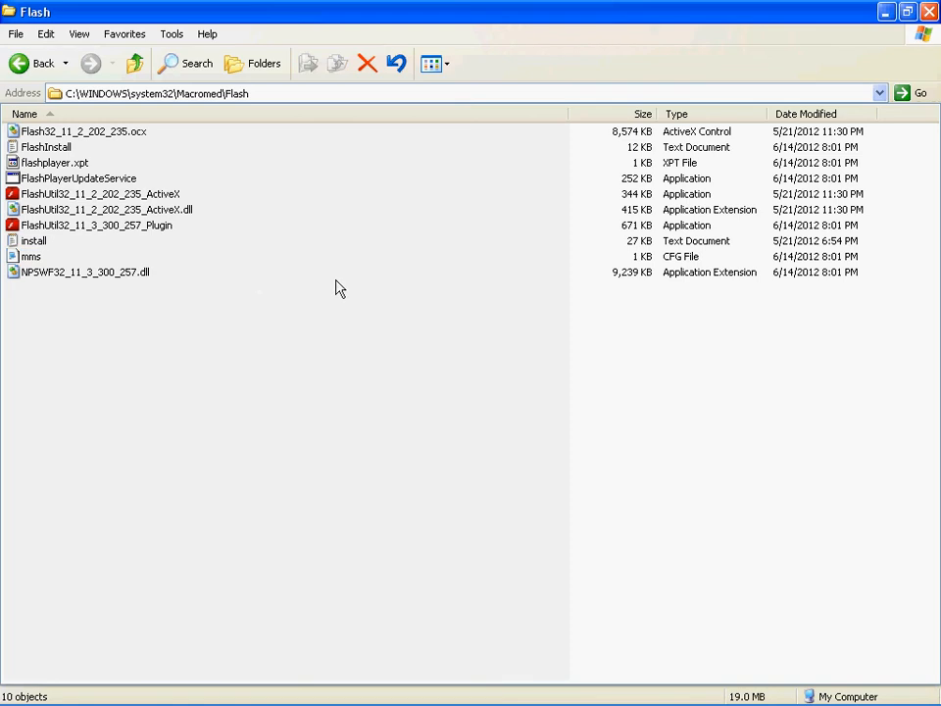
mouse_move(43, 262)
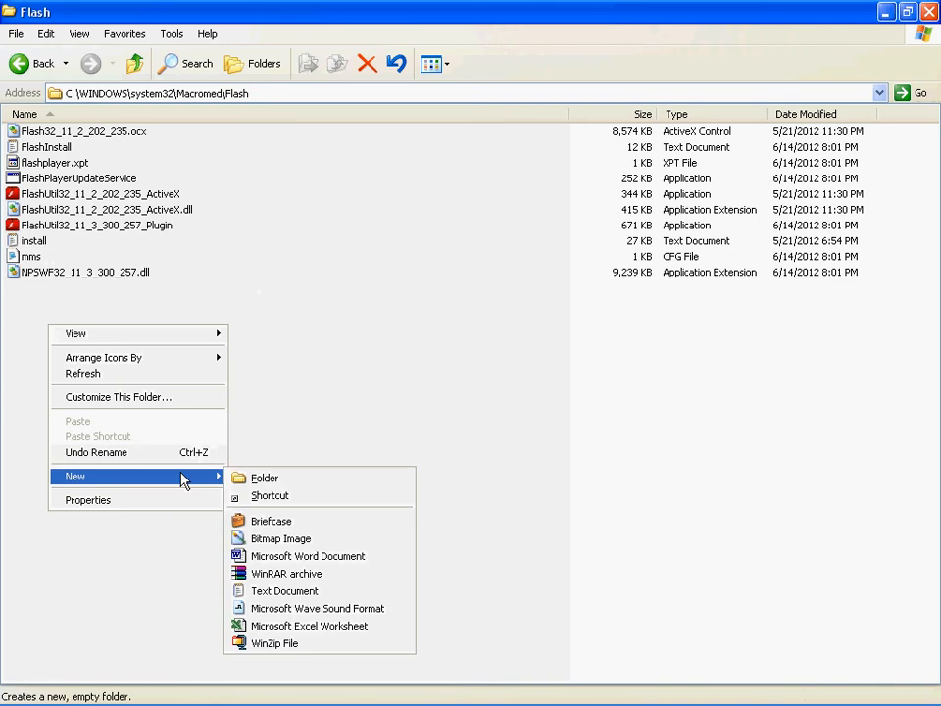
mouse_move(284, 590)
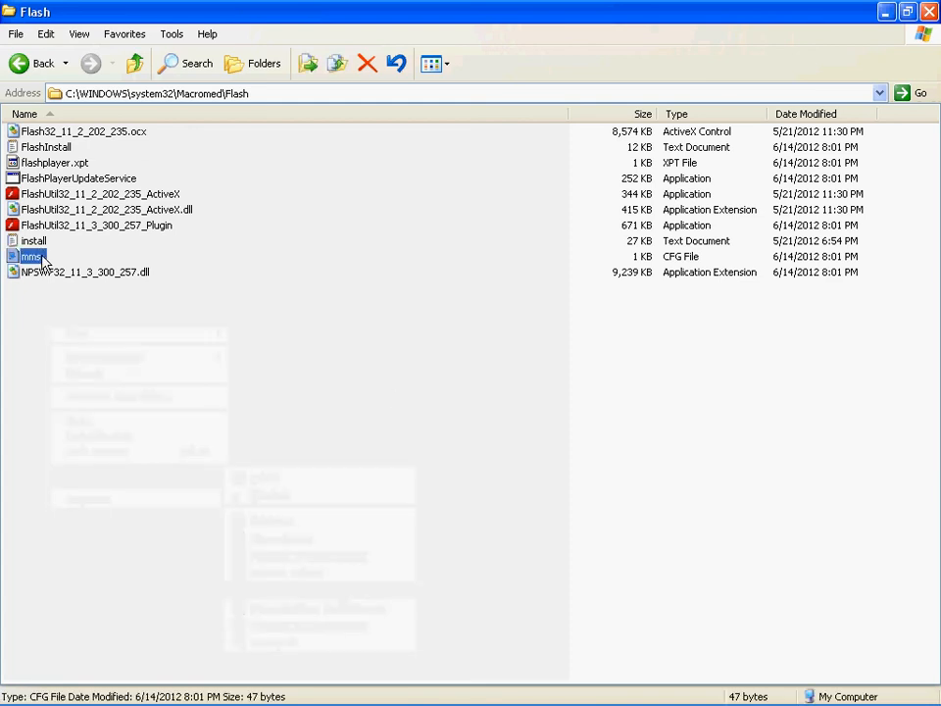
right_click(33, 240)
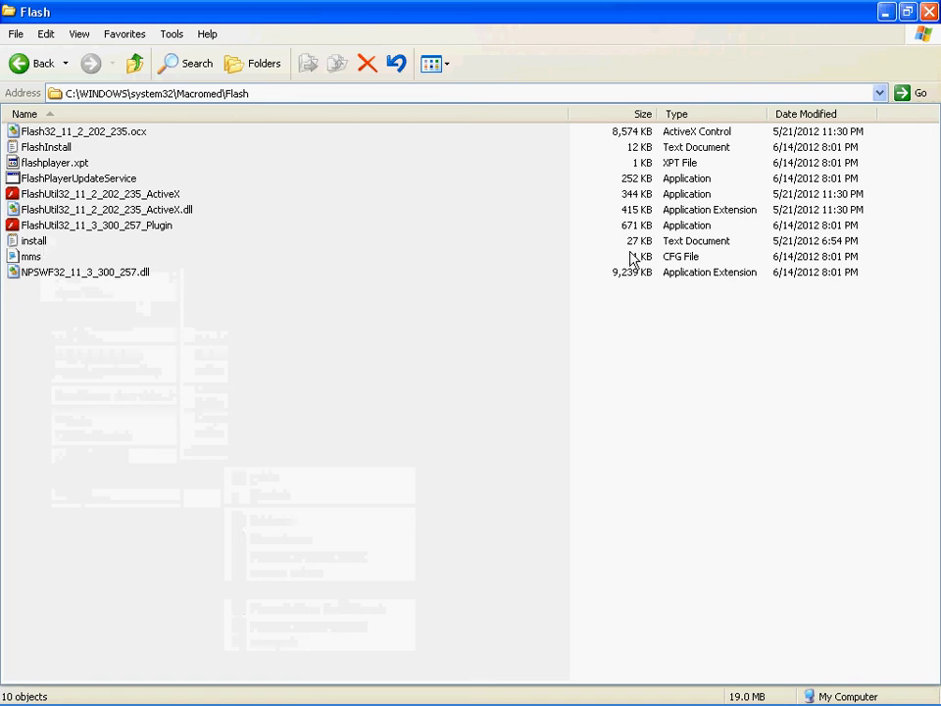
mouse_move(684, 272)
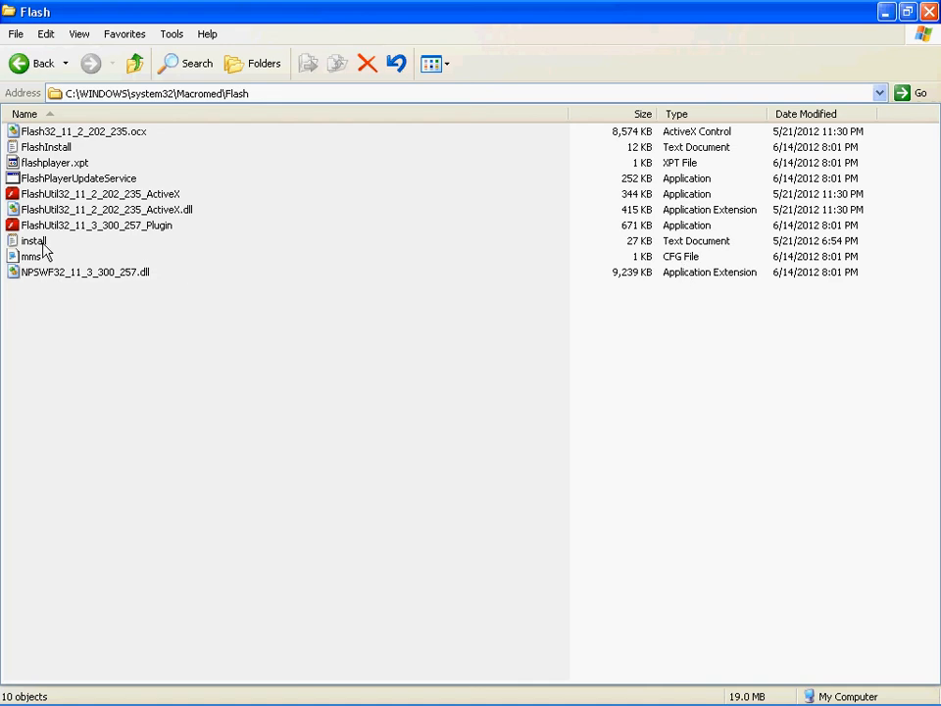
left_click(30, 256)
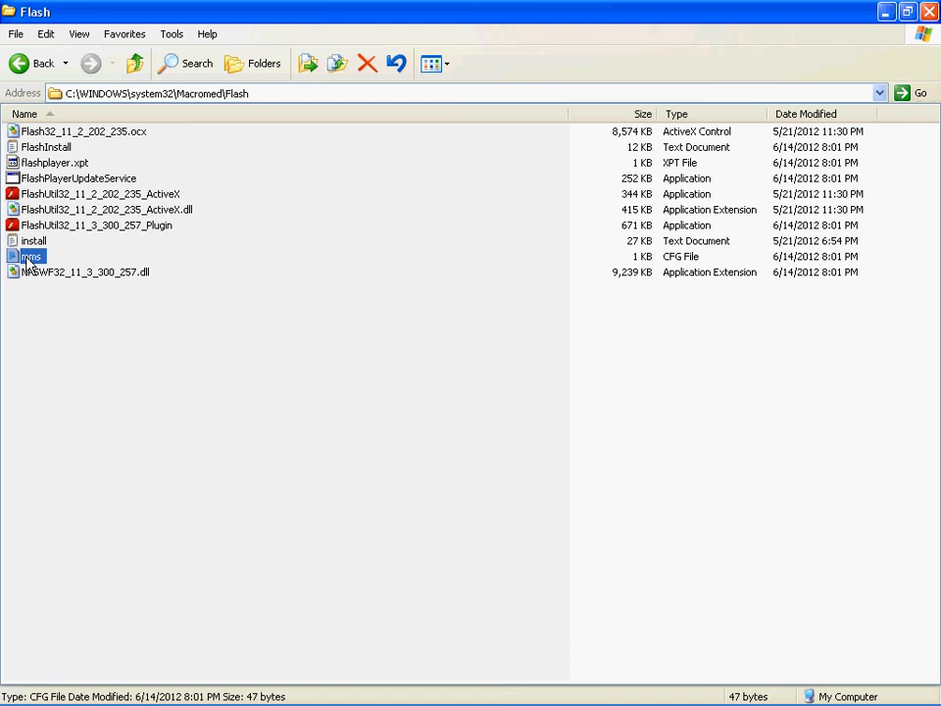
Step: Open mms.cfg in Notepad through the Open With dialog
right_click(30, 256)
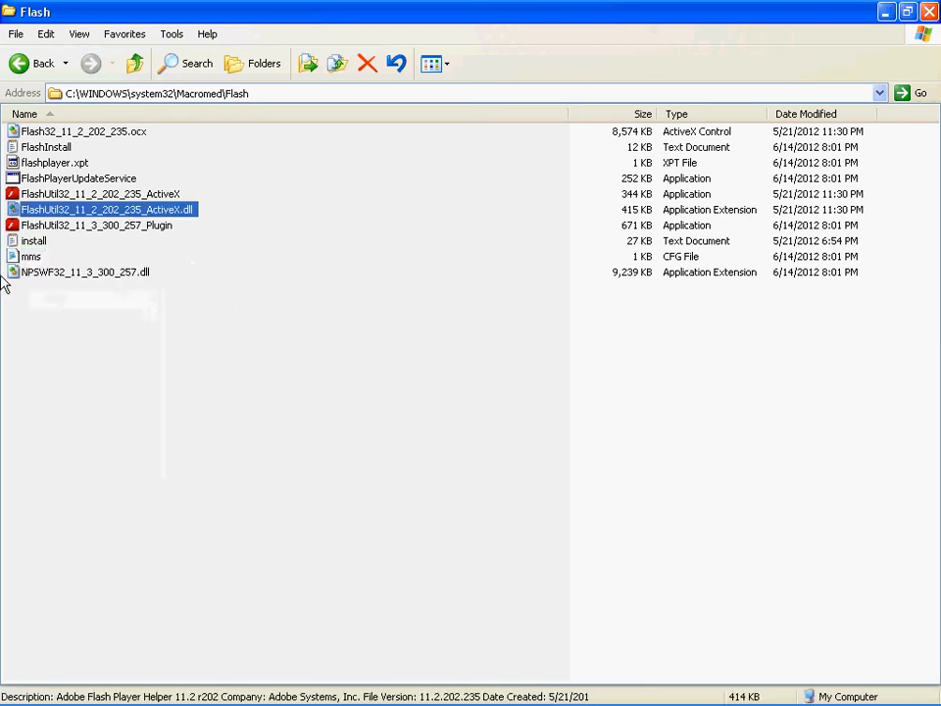
right_click(32, 256)
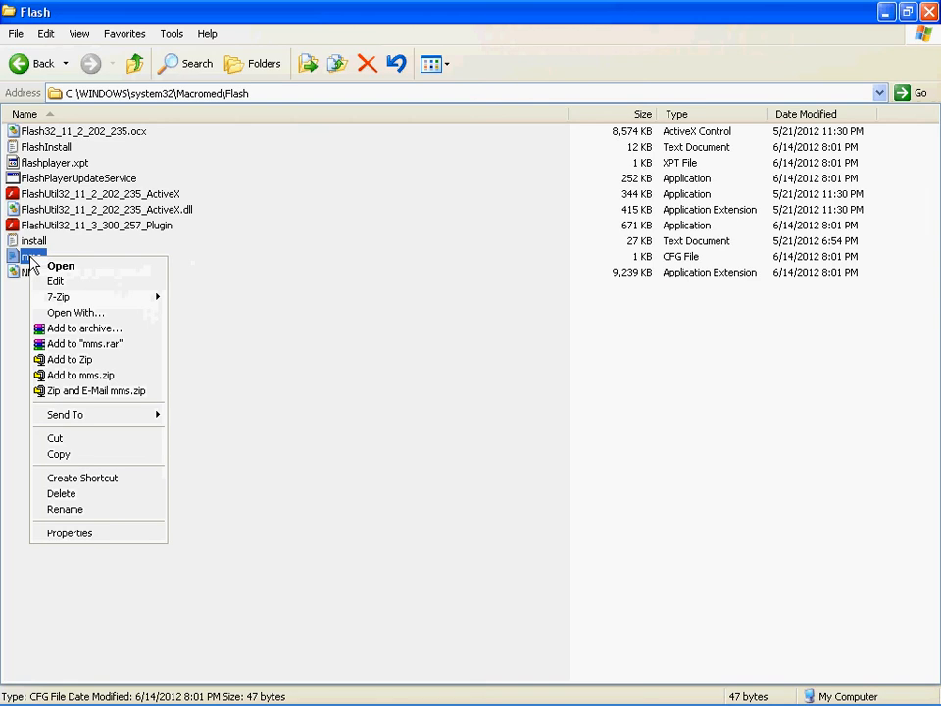
mouse_move(61, 266)
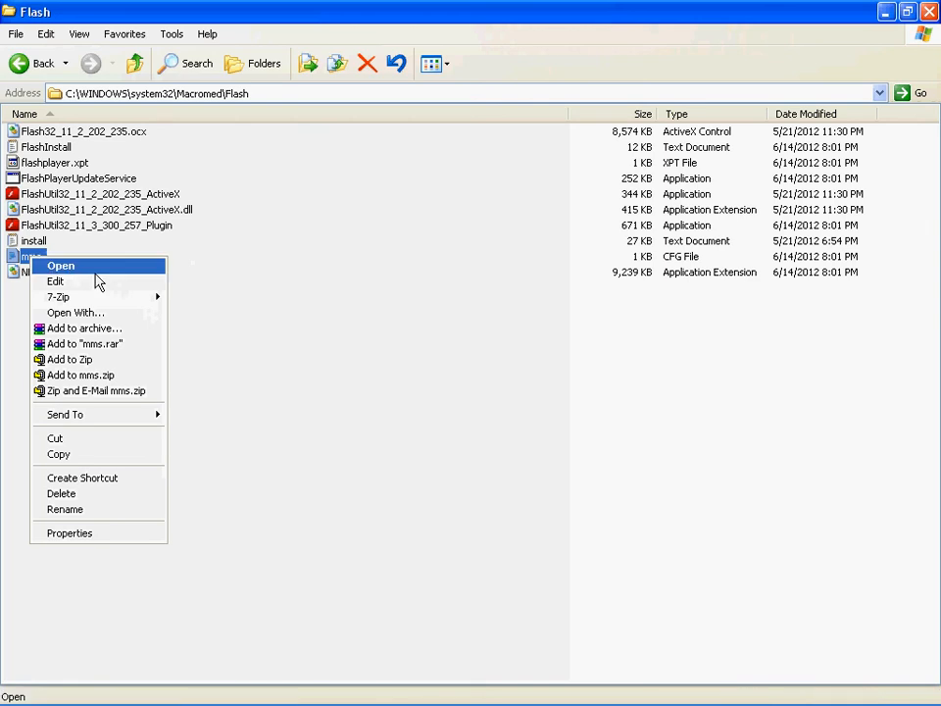
mouse_move(55, 281)
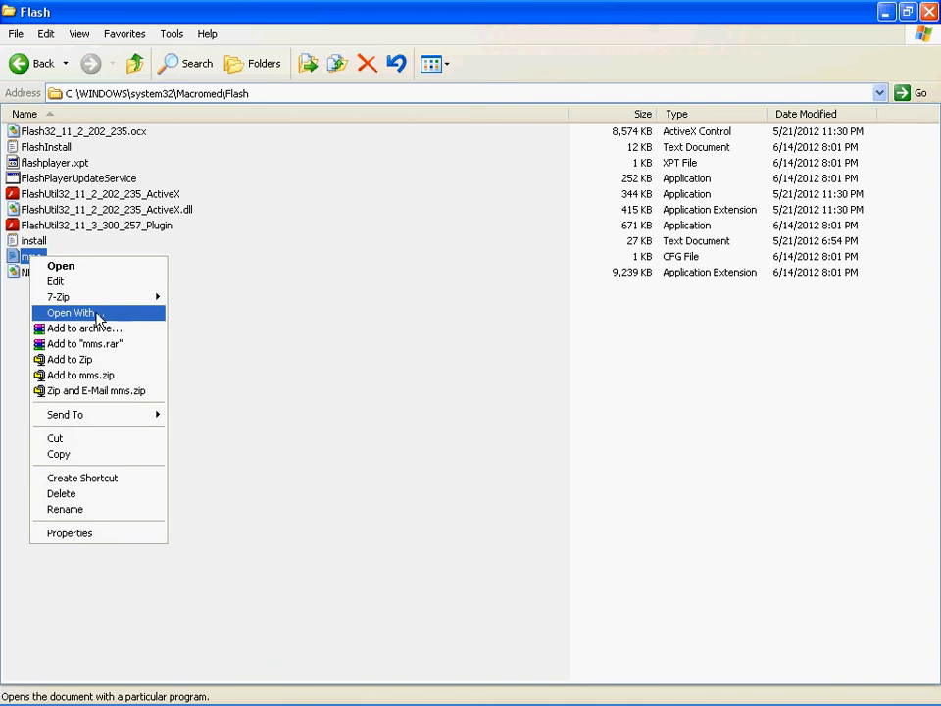
left_click(71, 312)
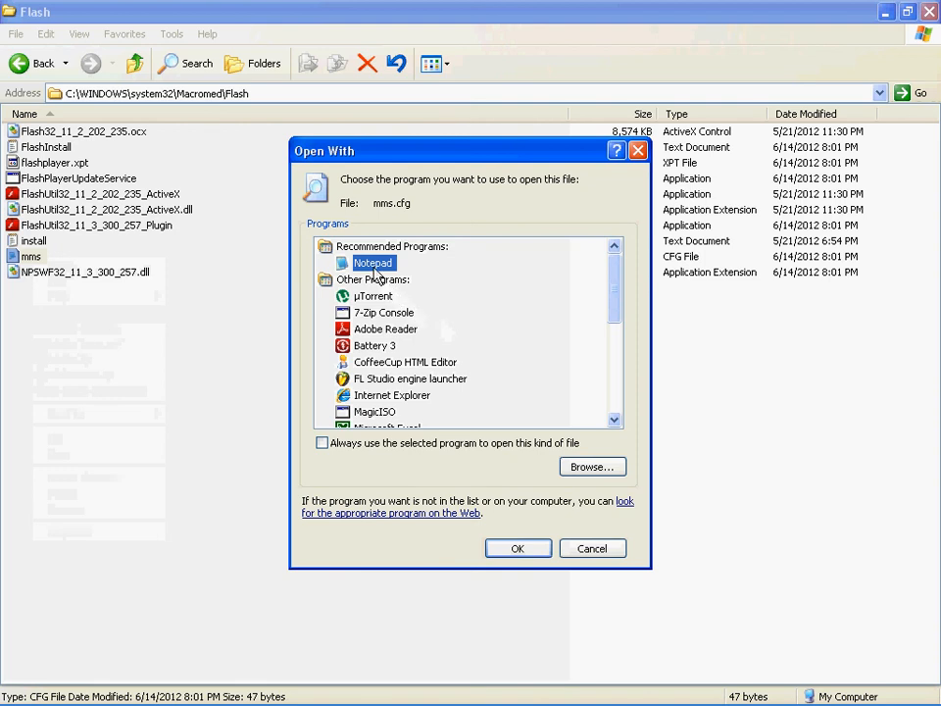
left_click(517, 548)
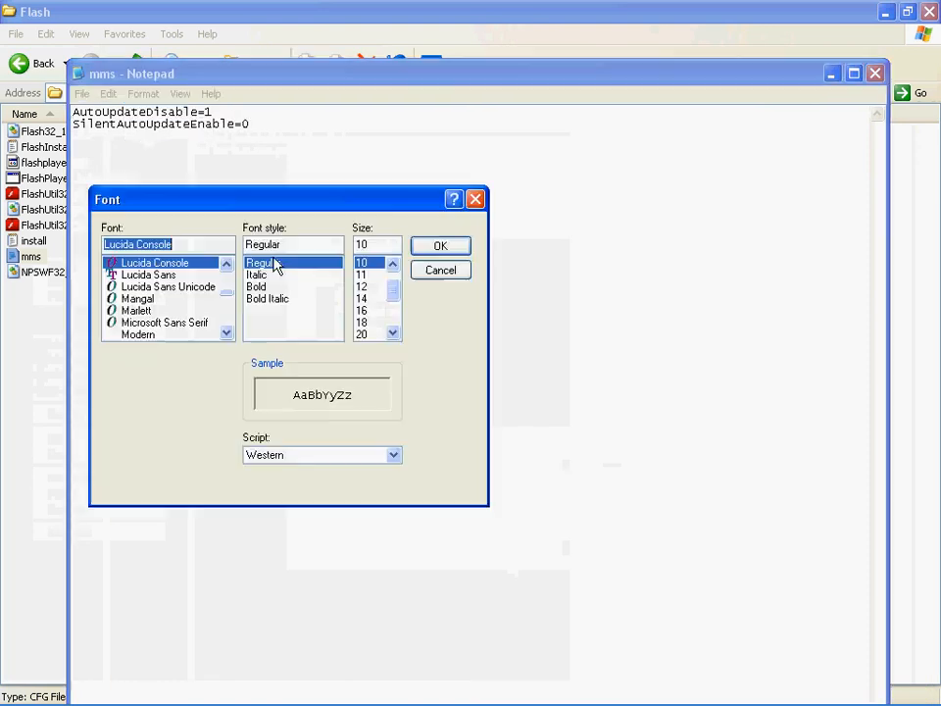
Step: Set Notepad's font size to 20
left_click(362, 334)
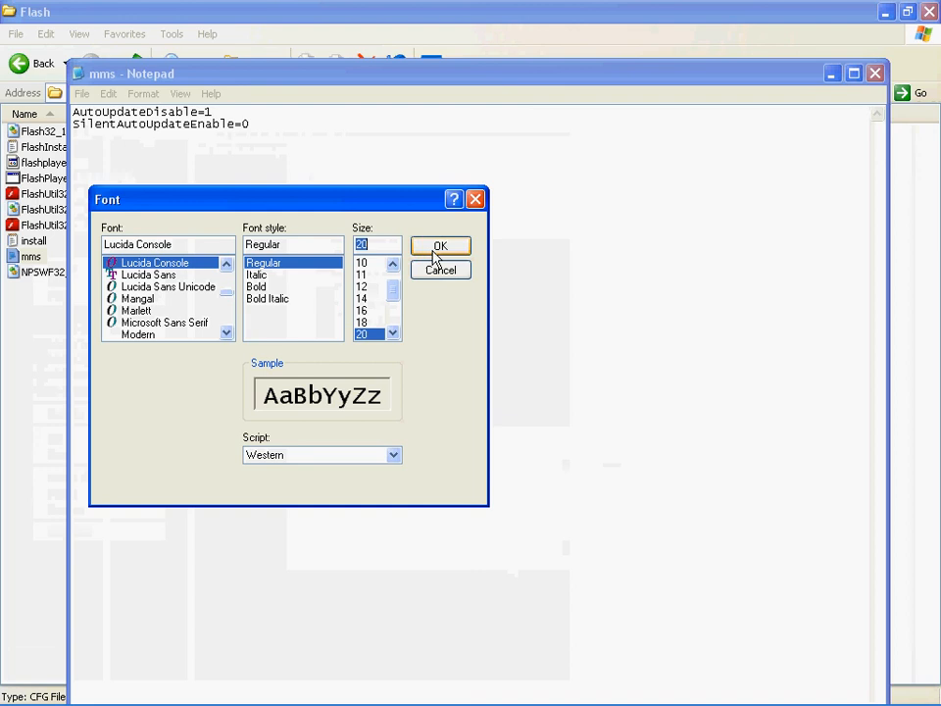
left_click(440, 245)
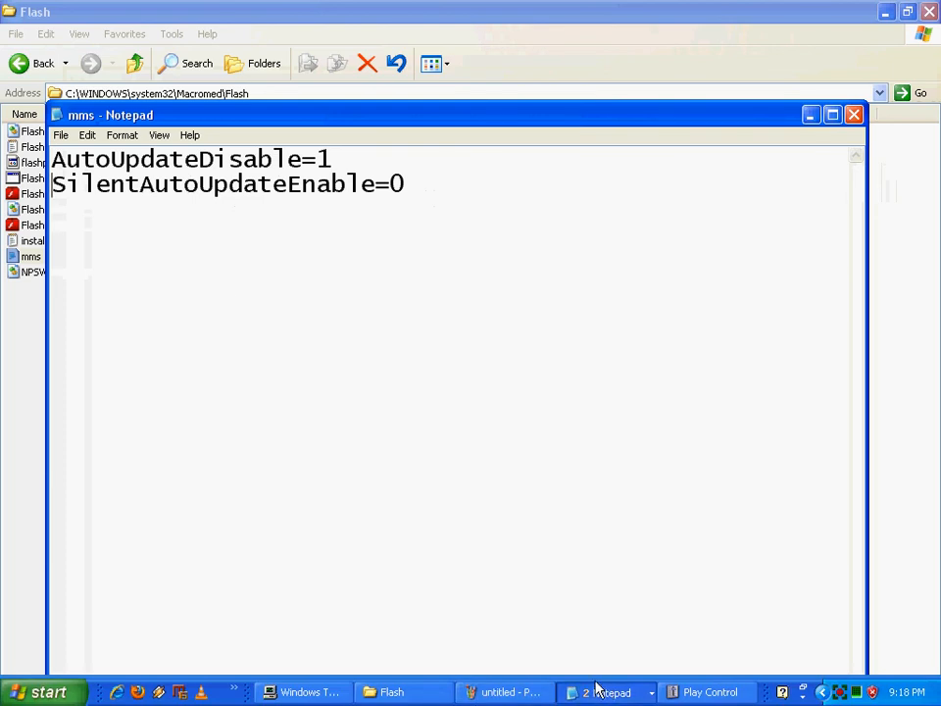
left_click(608, 692)
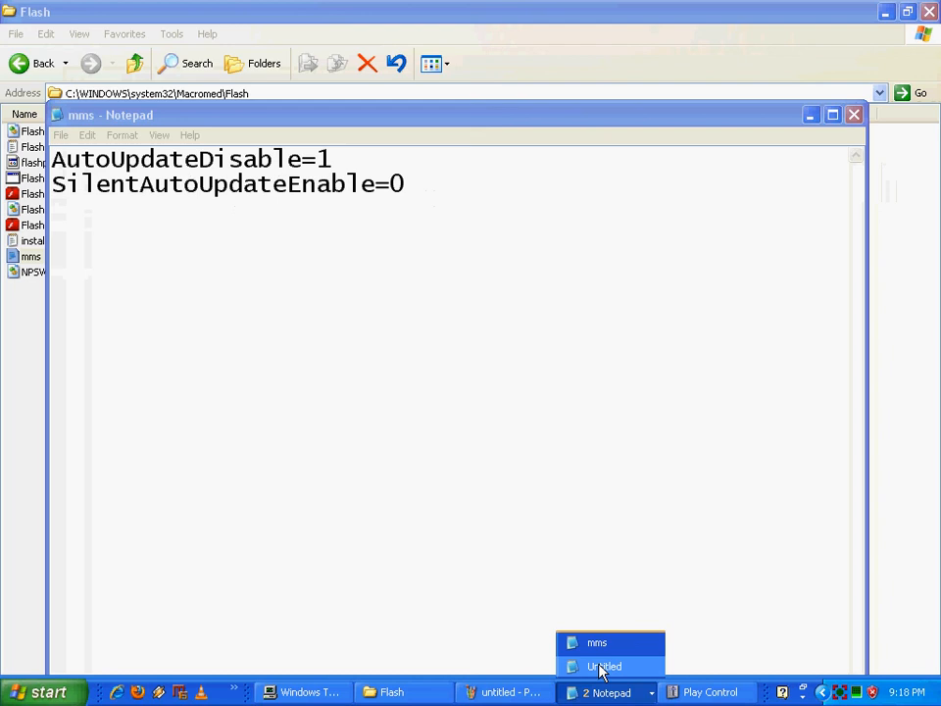
left_click(606, 666)
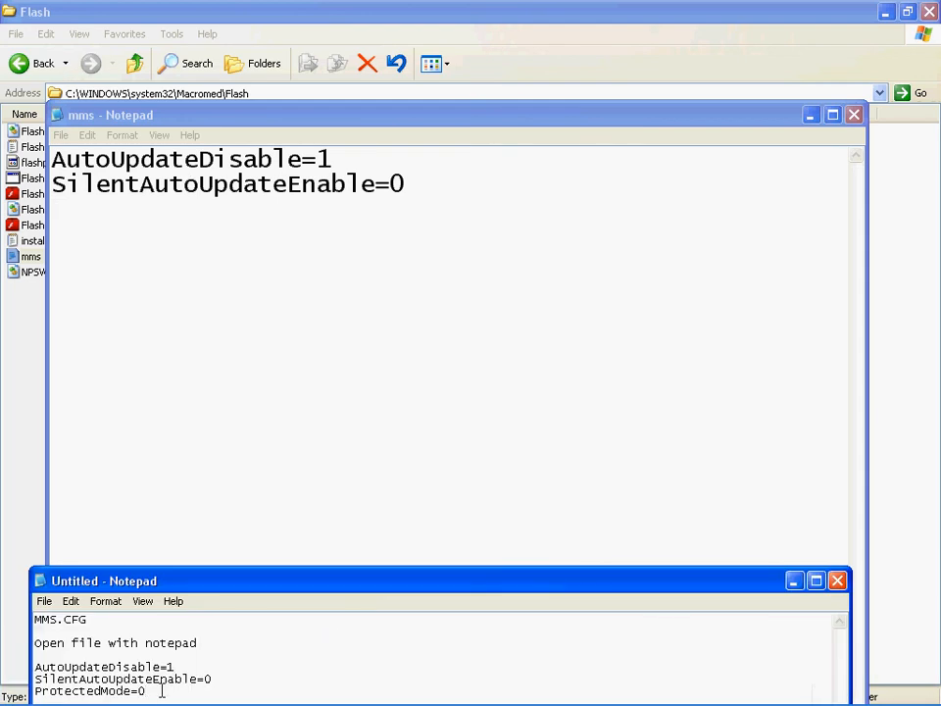
right_click(88, 689)
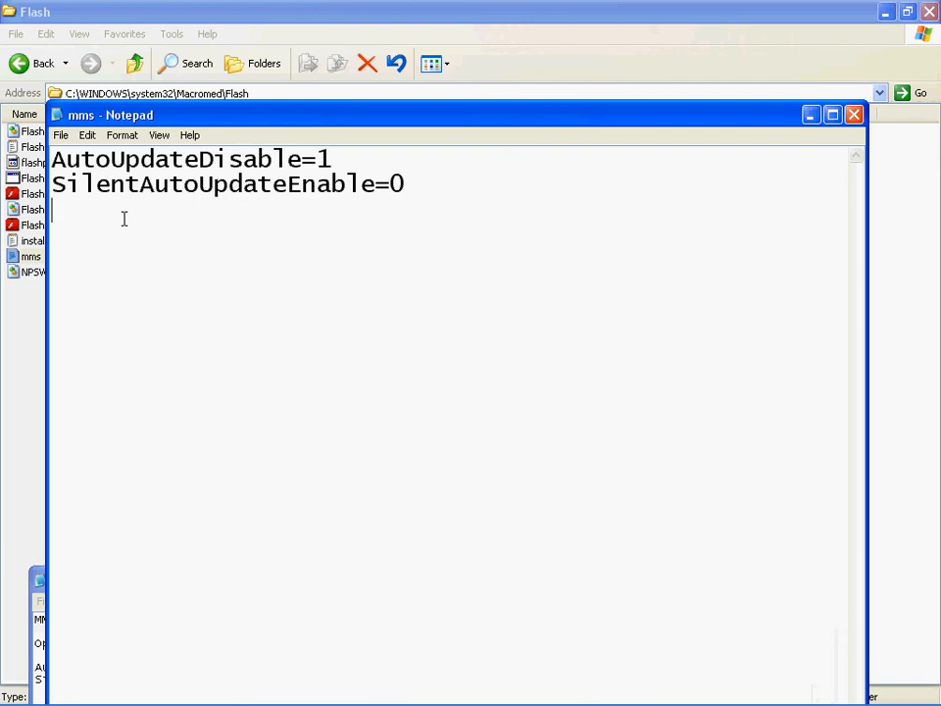
Step: Type ProtectedMode=0 on the third line, deleting the mistyped equals sign
type("Pr")
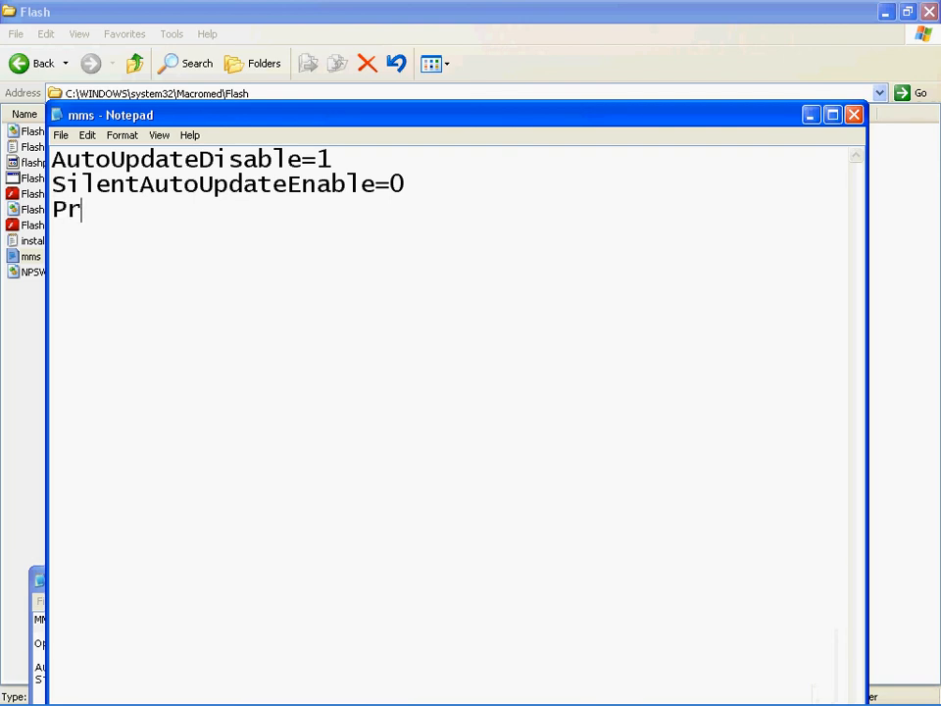
type("otec")
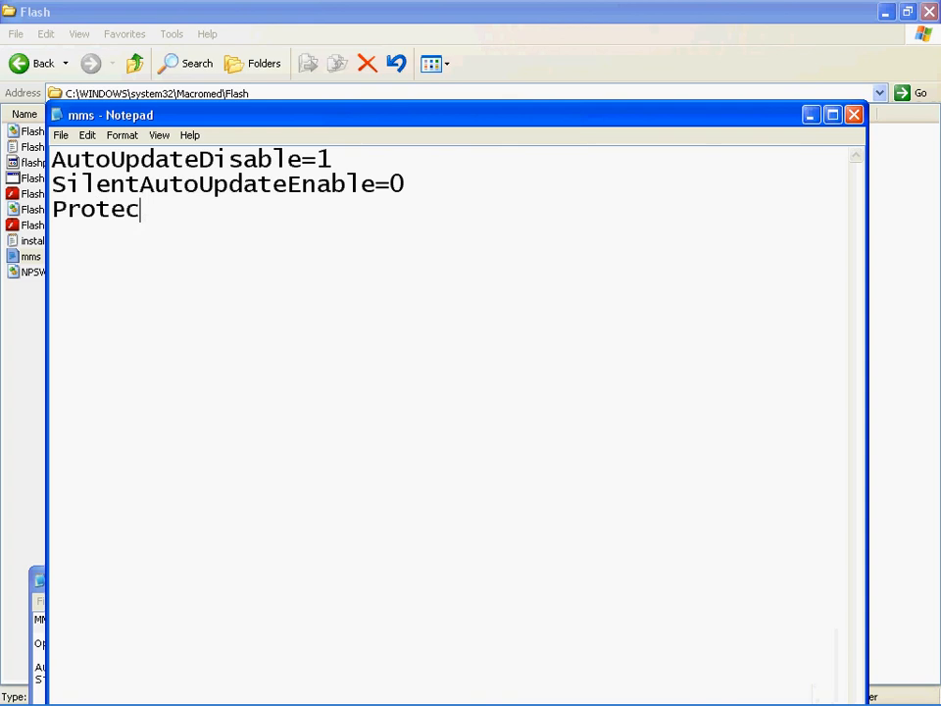
type("t")
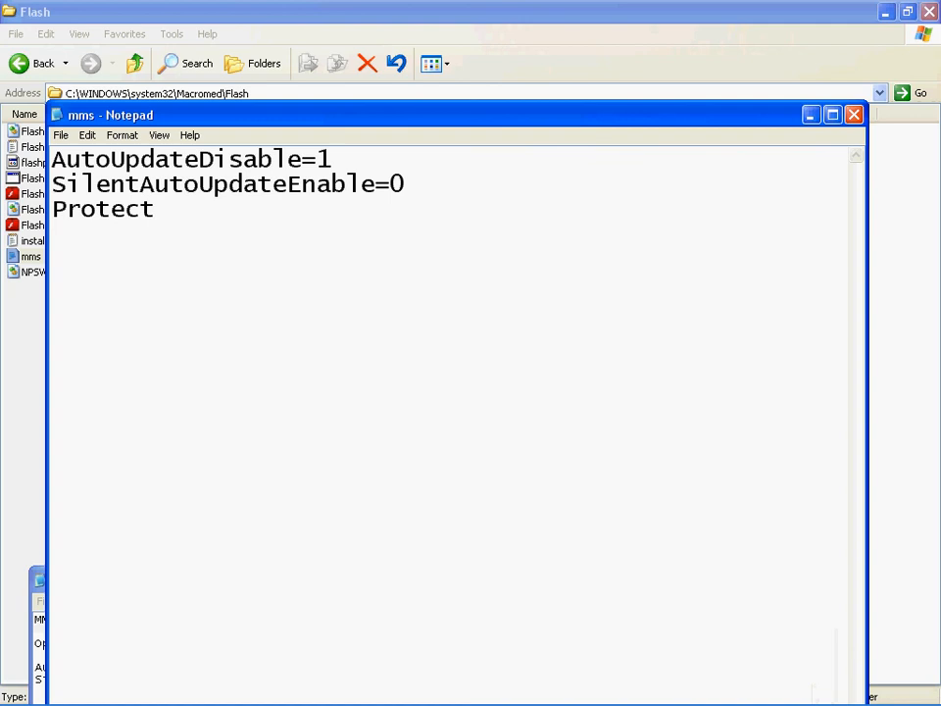
type("ed")
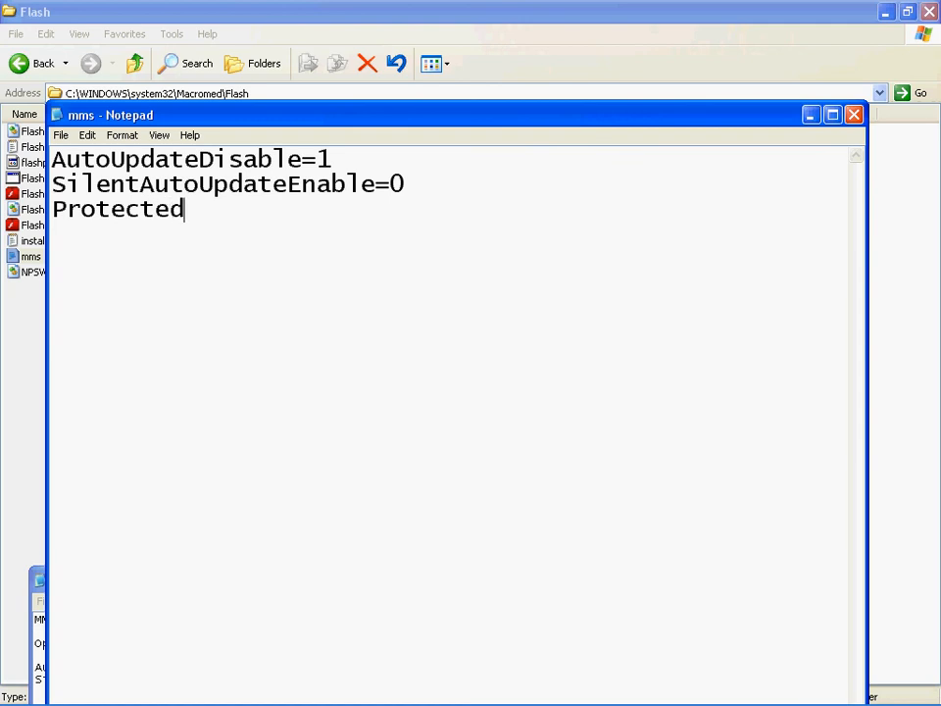
type("=")
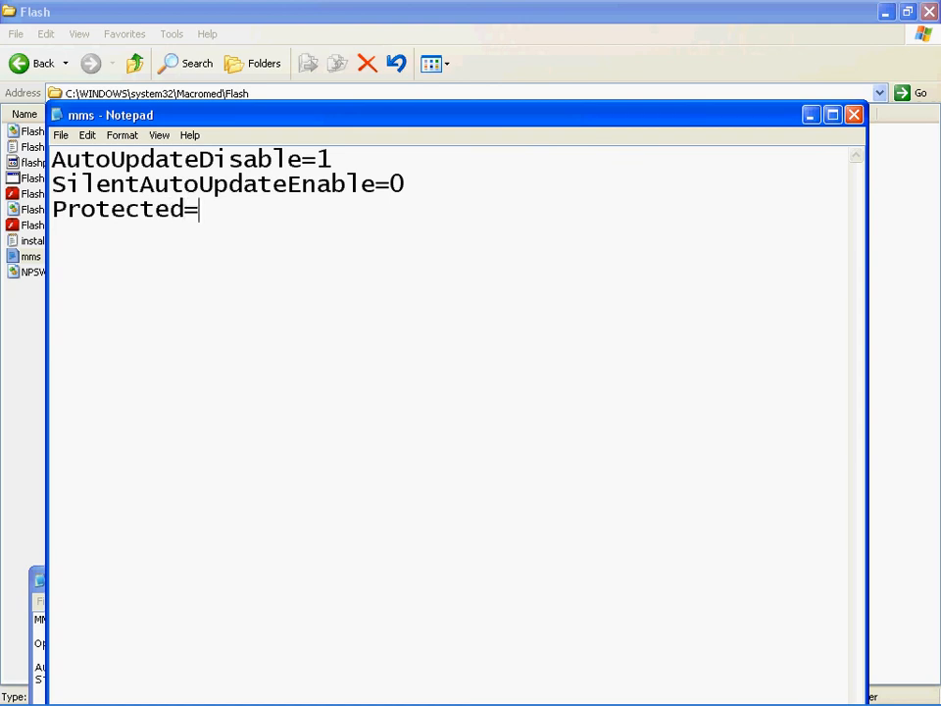
key("Backspace")
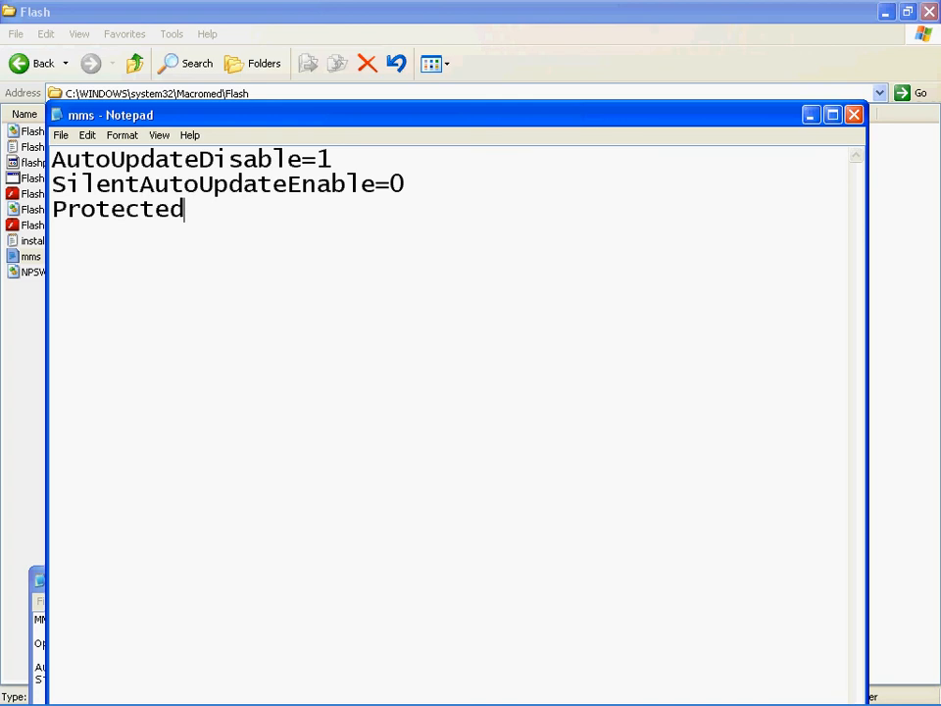
type("M")
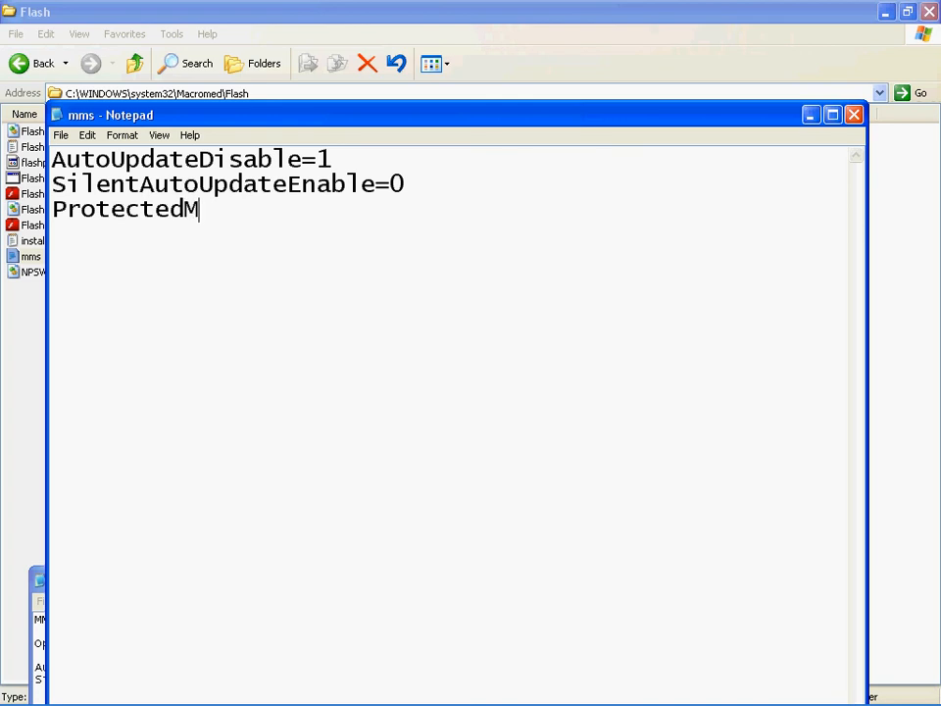
type("ode")
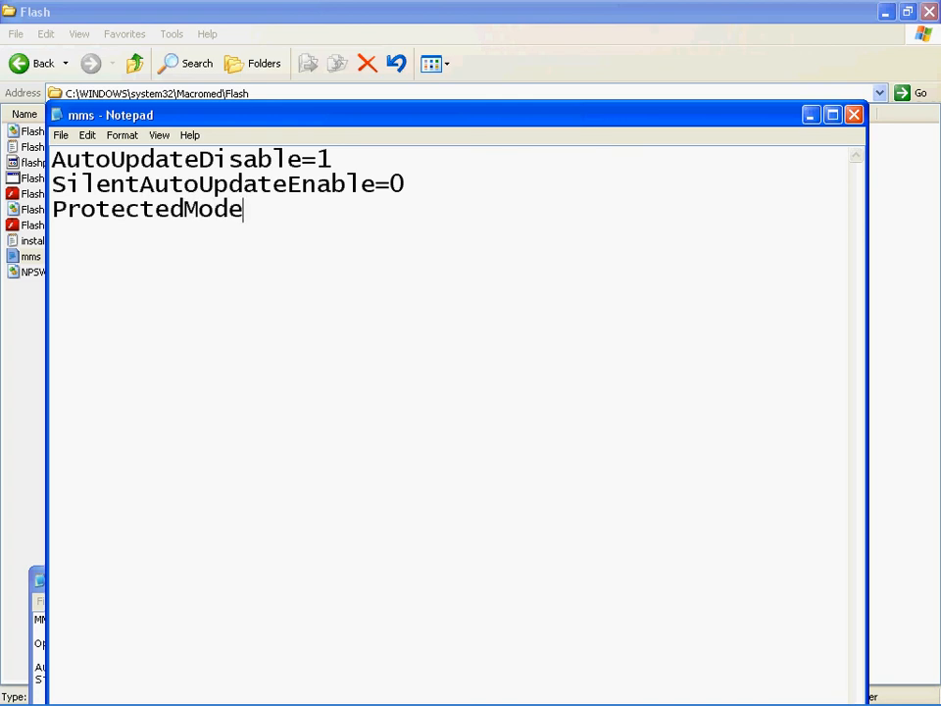
type("=0")
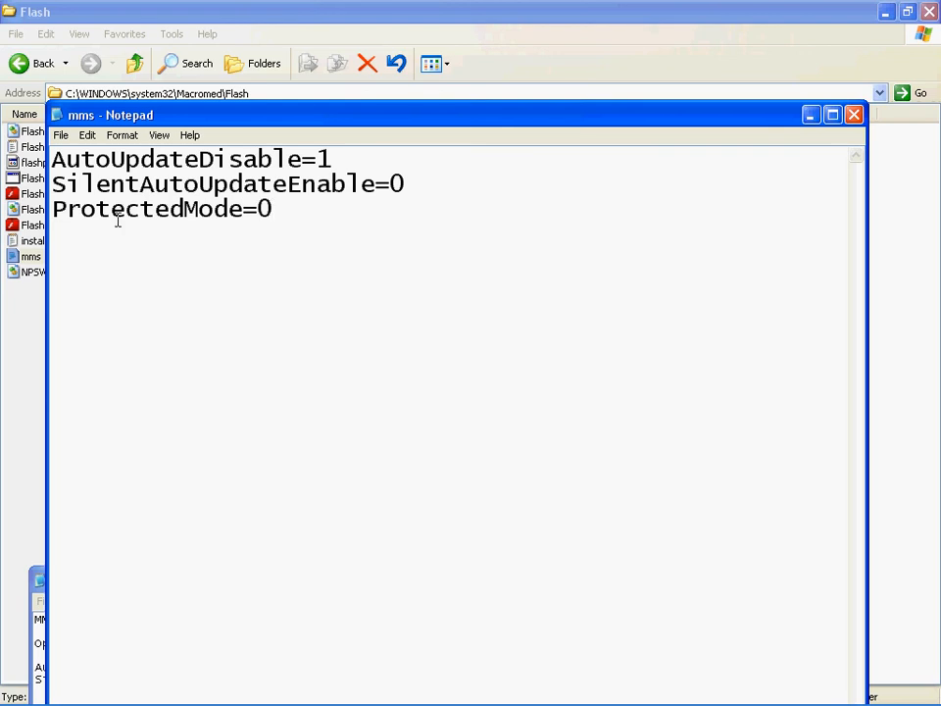
mouse_move(167, 244)
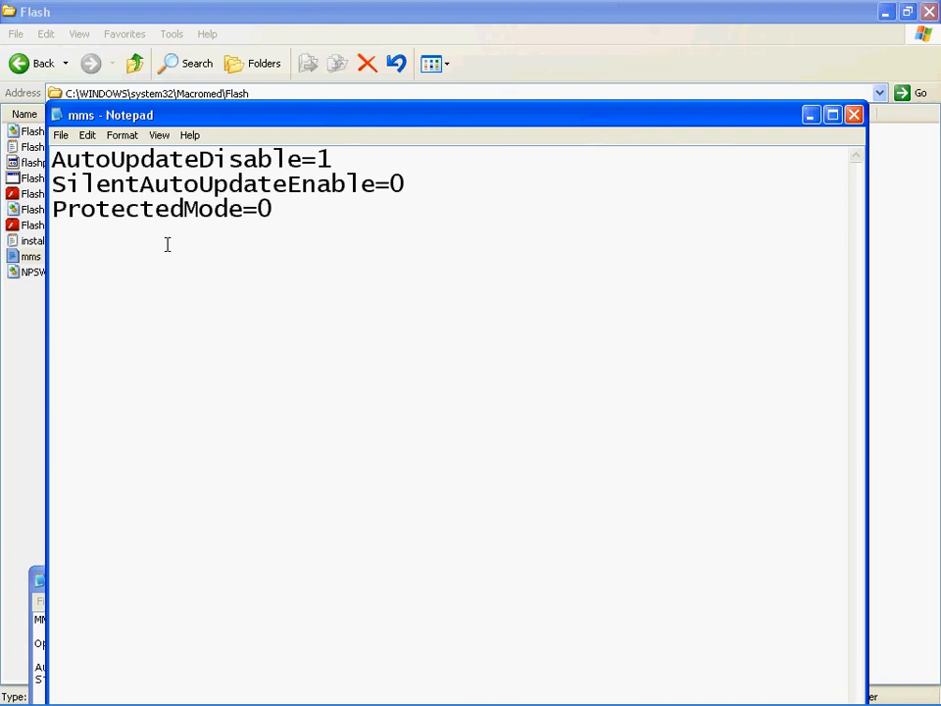
mouse_move(199, 207)
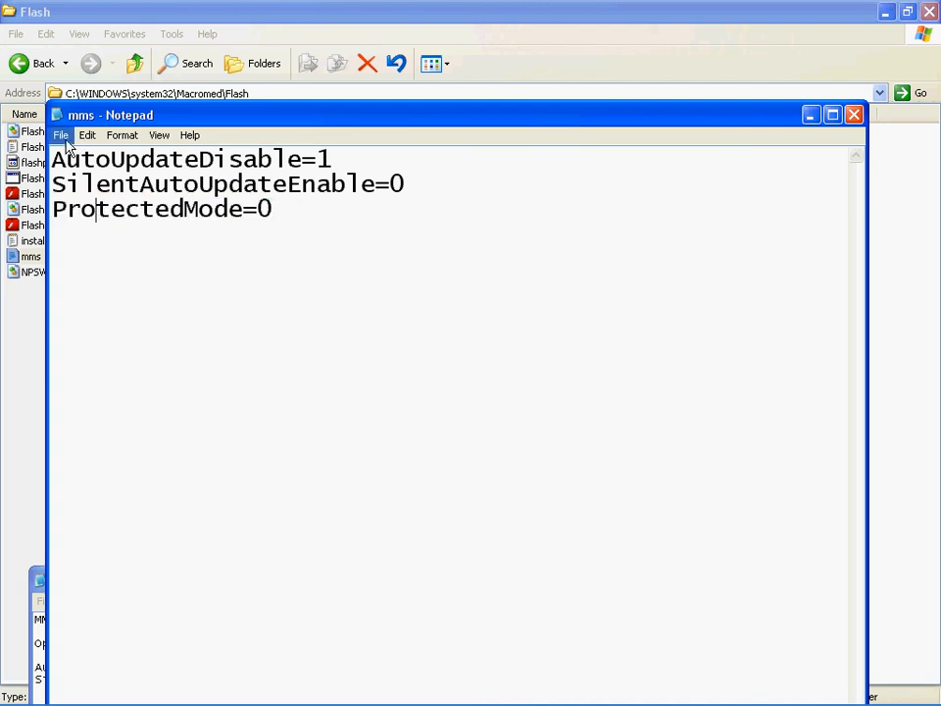
Step: Save the edited file as mms.cfg with Save As and close its window
left_click(60, 135)
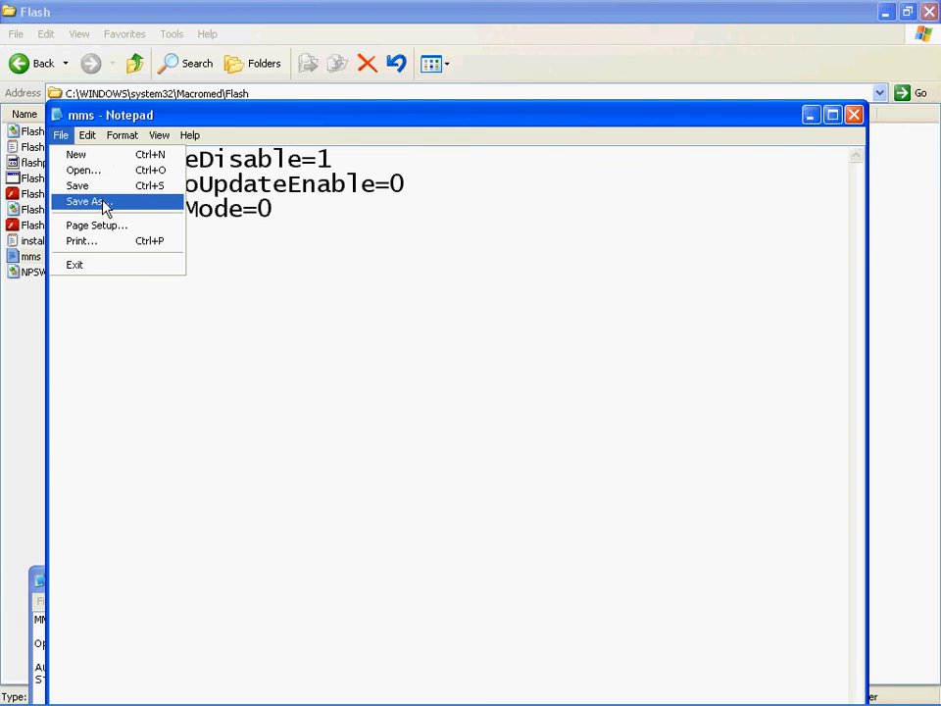
left_click(89, 200)
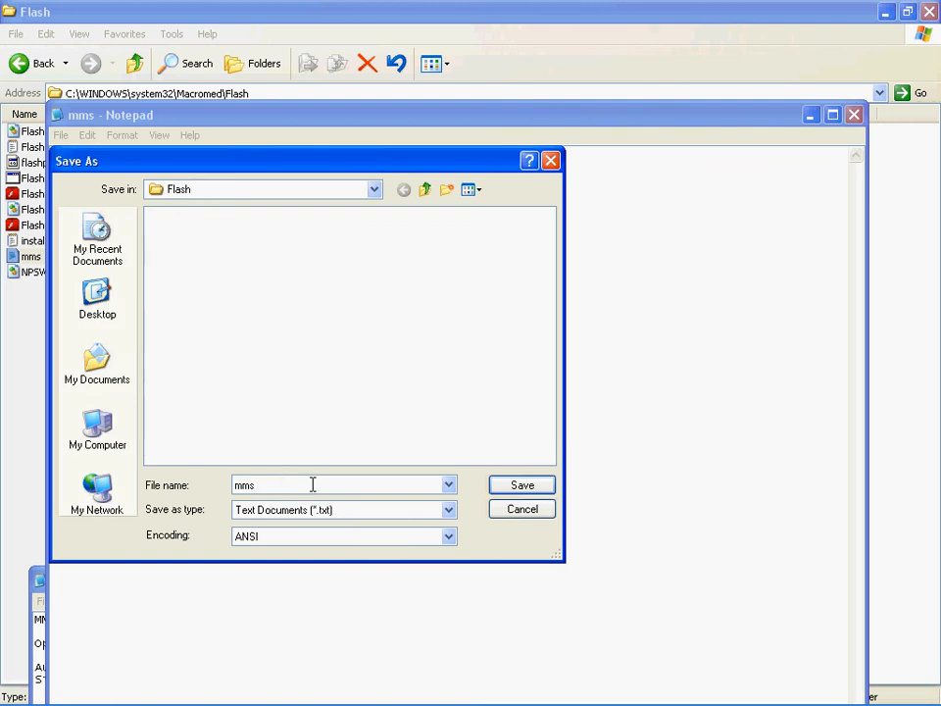
mouse_move(337, 484)
type(".cfg")
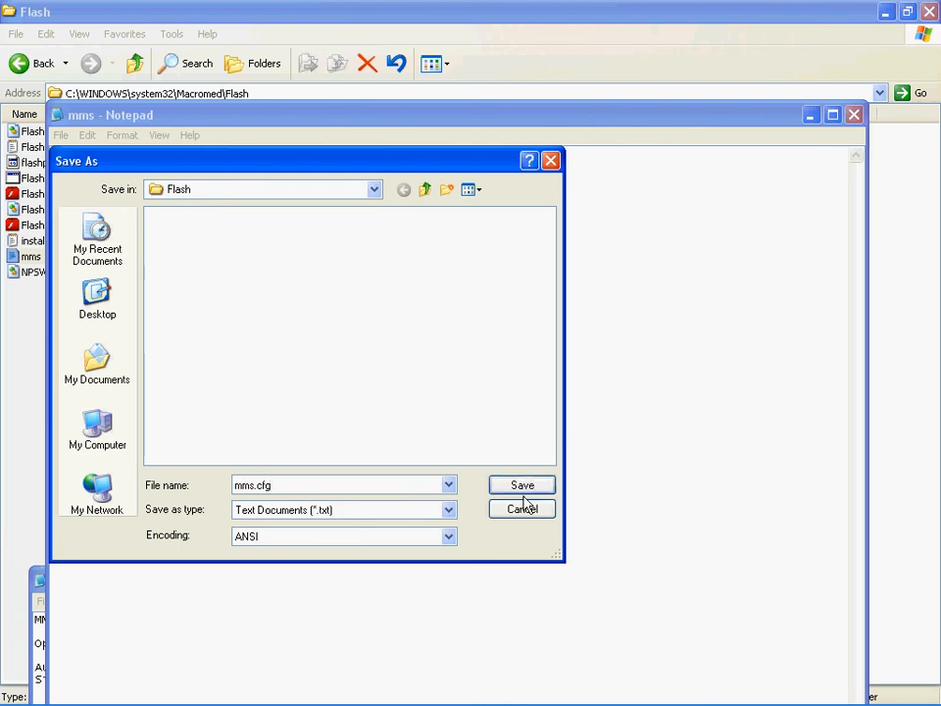
left_click(522, 484)
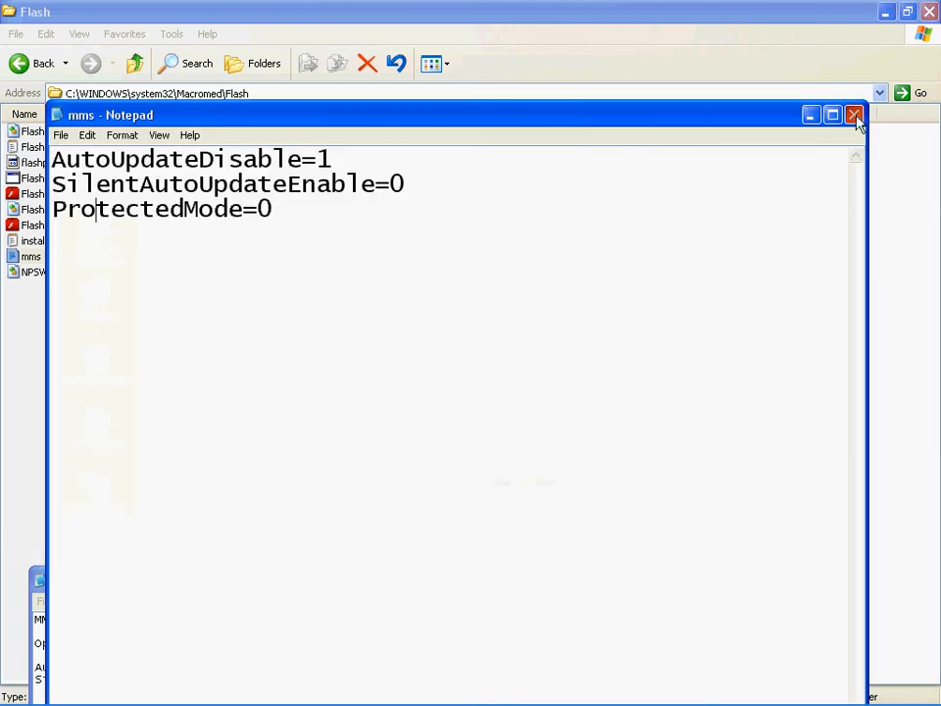
left_click(852, 115)
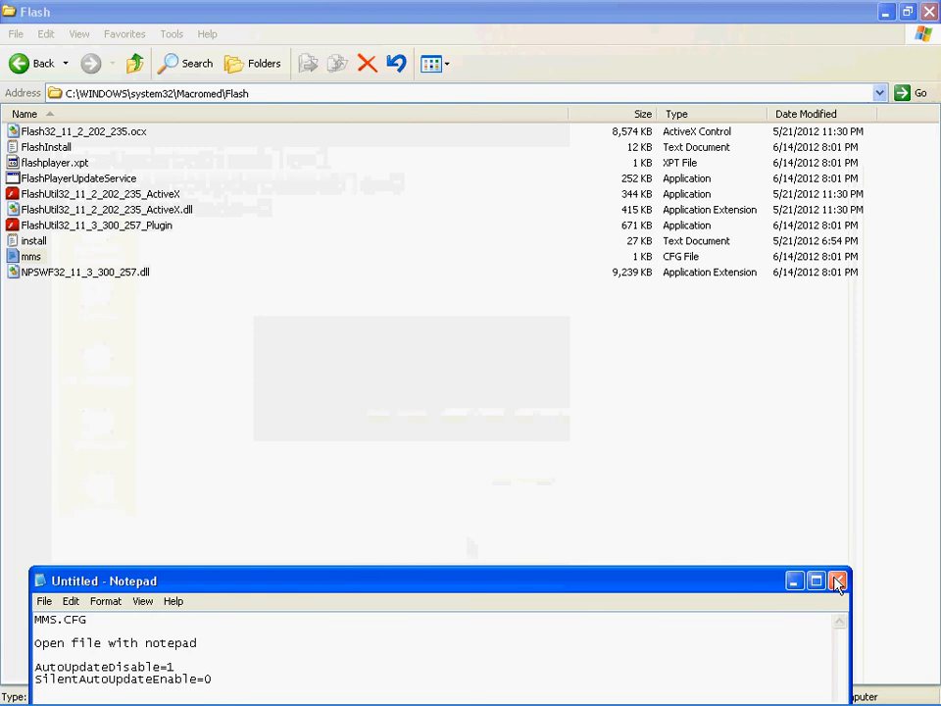
Step: Close the untitled Notepad window, bringing up the save-changes prompt
left_click(838, 580)
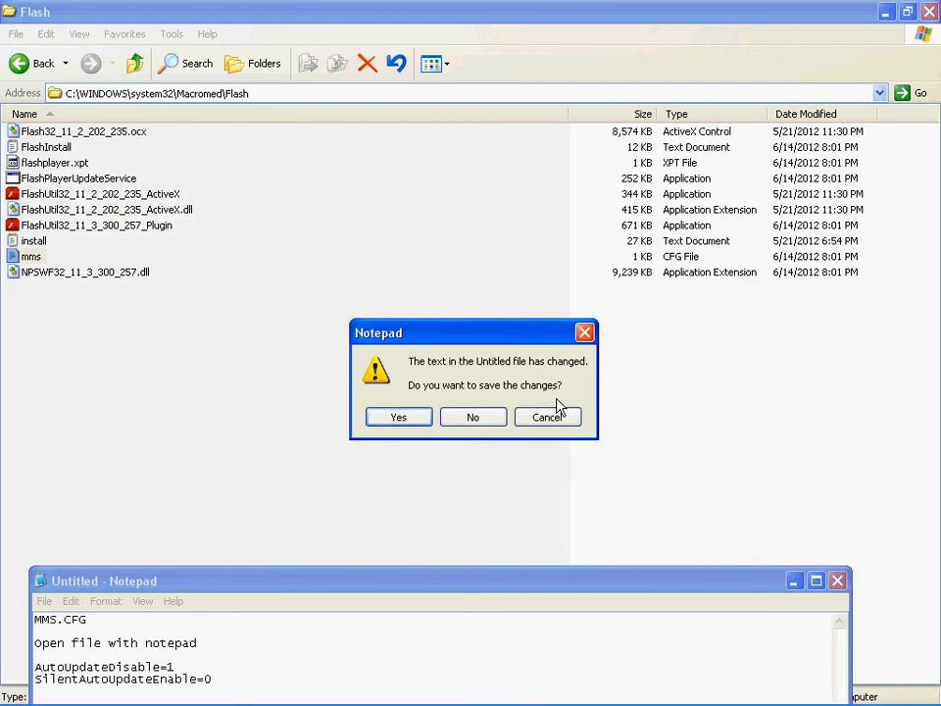
mouse_move(364, 624)
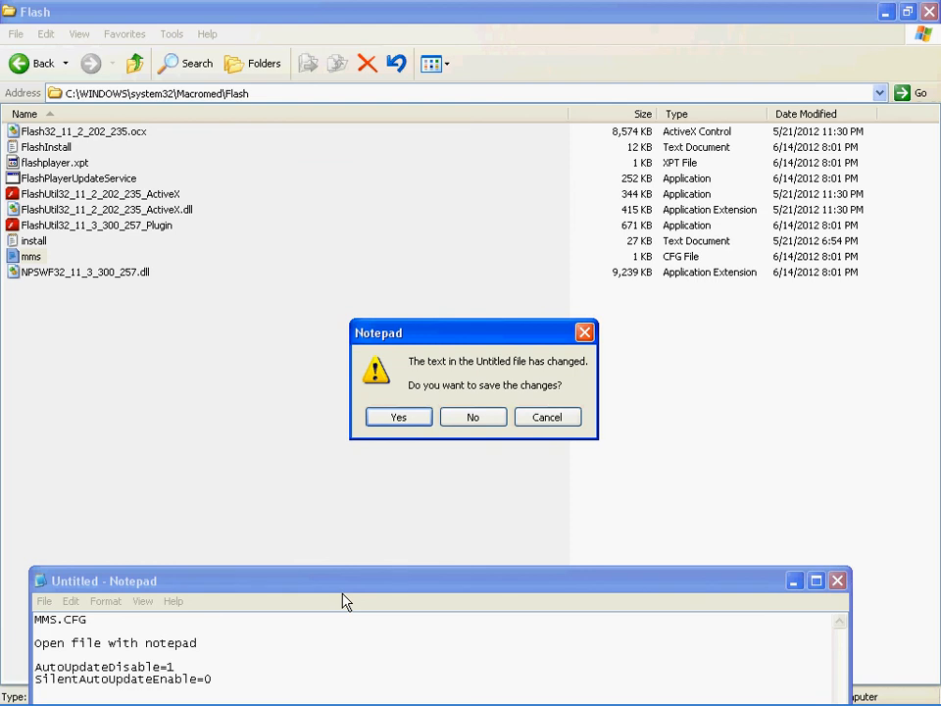
mouse_move(527, 370)
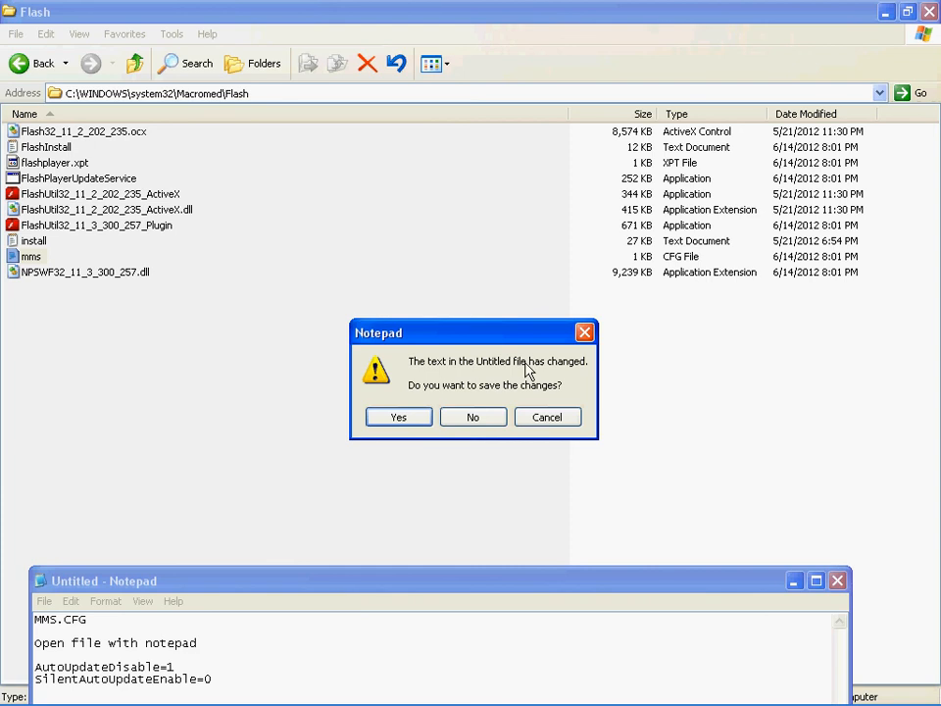